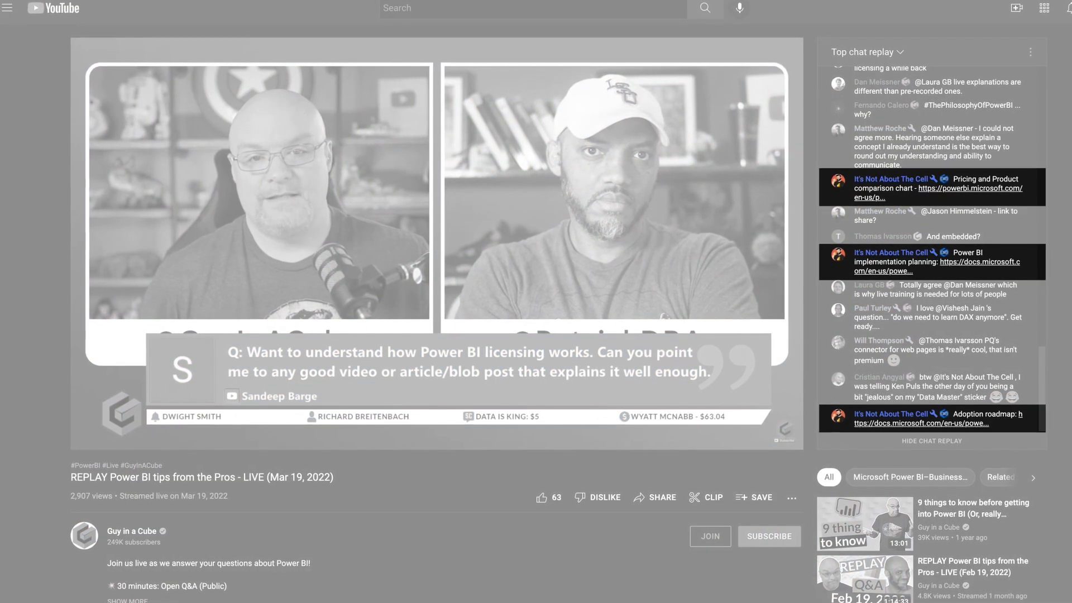
Step: Switch from the YouTube replay to the Alex Powers GitHub profile tab
{"action": "left_click", "coordinate": [219, 8]}
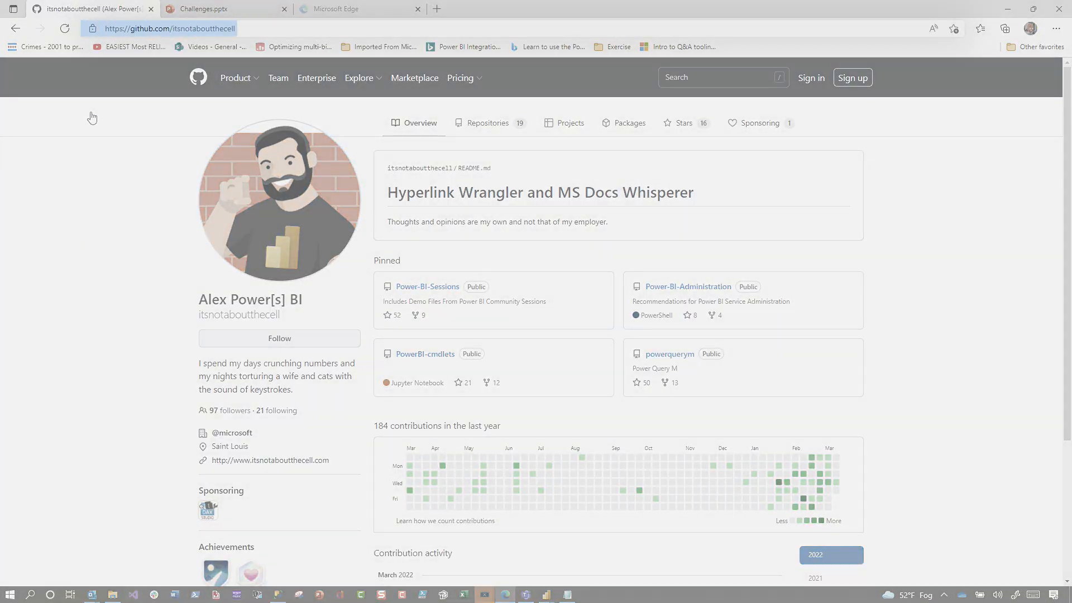
Step: Navigate into the pinned powerquerym repository and its #30DQUERY challenges folder
{"action": "left_click", "coordinate": [190, 28]}
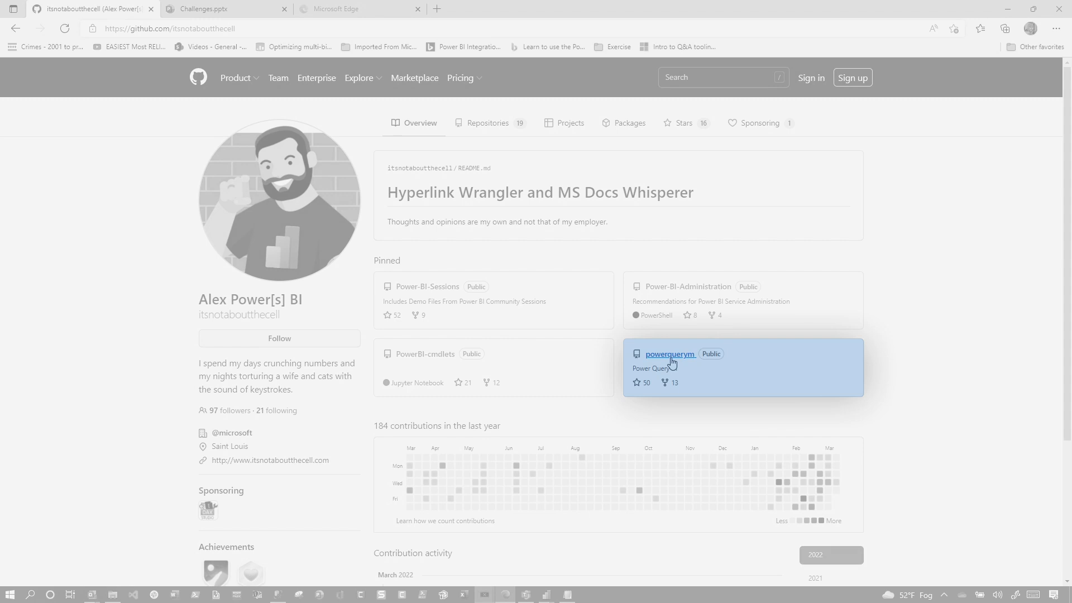
{"action": "left_click", "coordinate": [670, 354]}
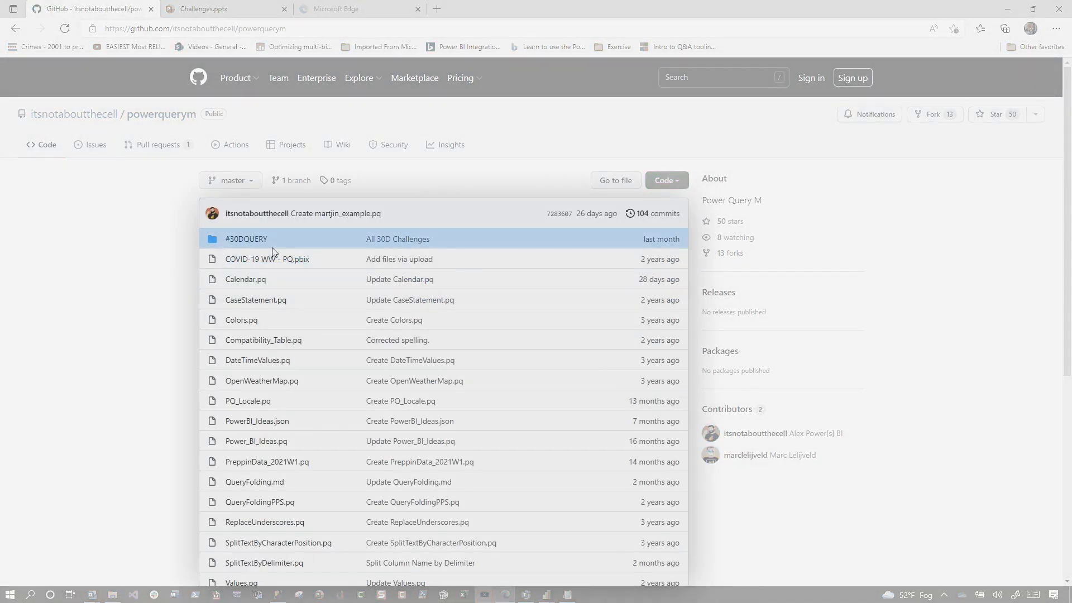
{"action": "left_click", "coordinate": [246, 238]}
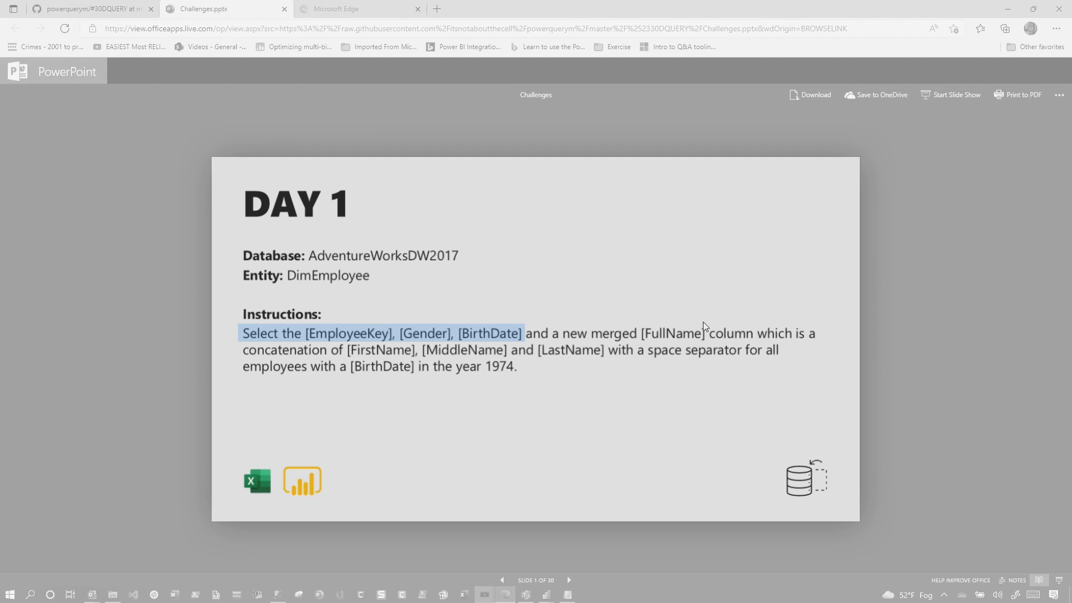
{"action": "mouse_move", "coordinate": [508, 335]}
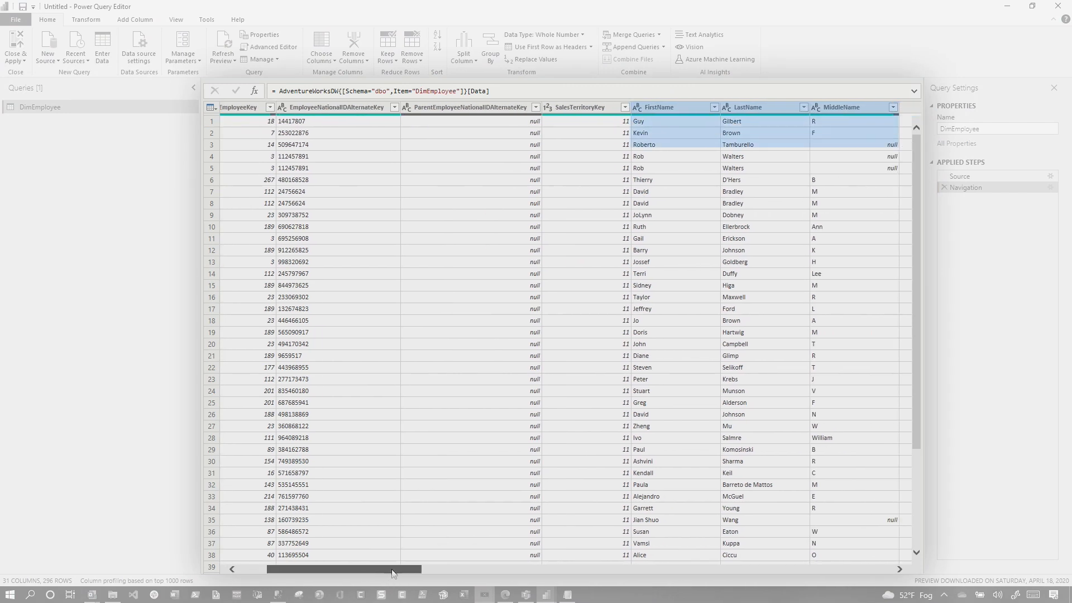
Step: Add a FullName column from examples (e.g. 'Guy') combining FirstName, MiddleName and LastName
{"action": "scroll", "scroll_direction": "right", "scroll_amount": 3}
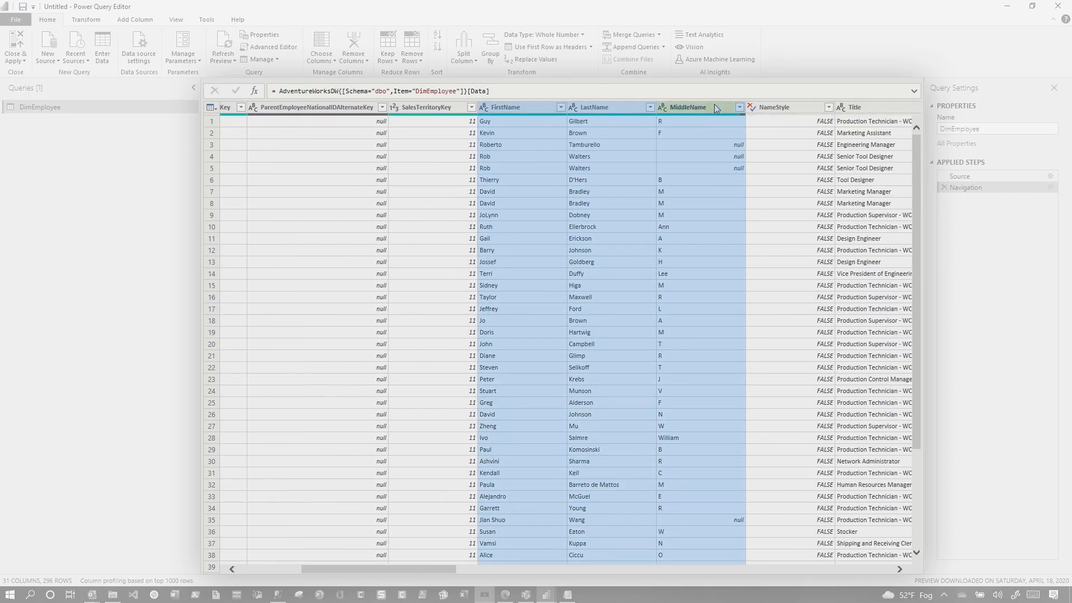
{"action": "left_click", "coordinate": [504, 107]}
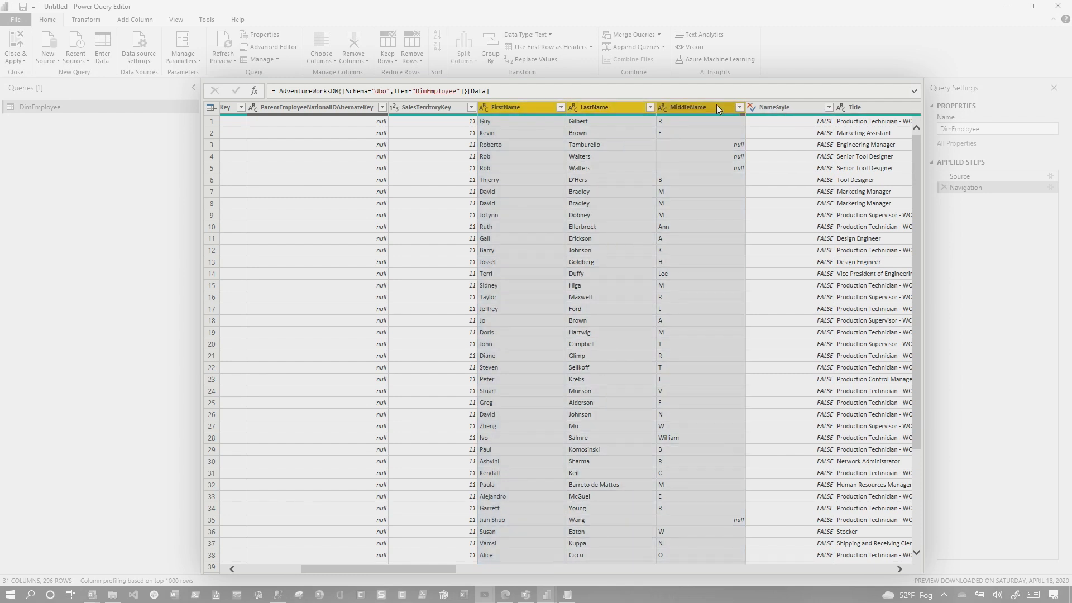
{"action": "right_click", "coordinate": [718, 107]}
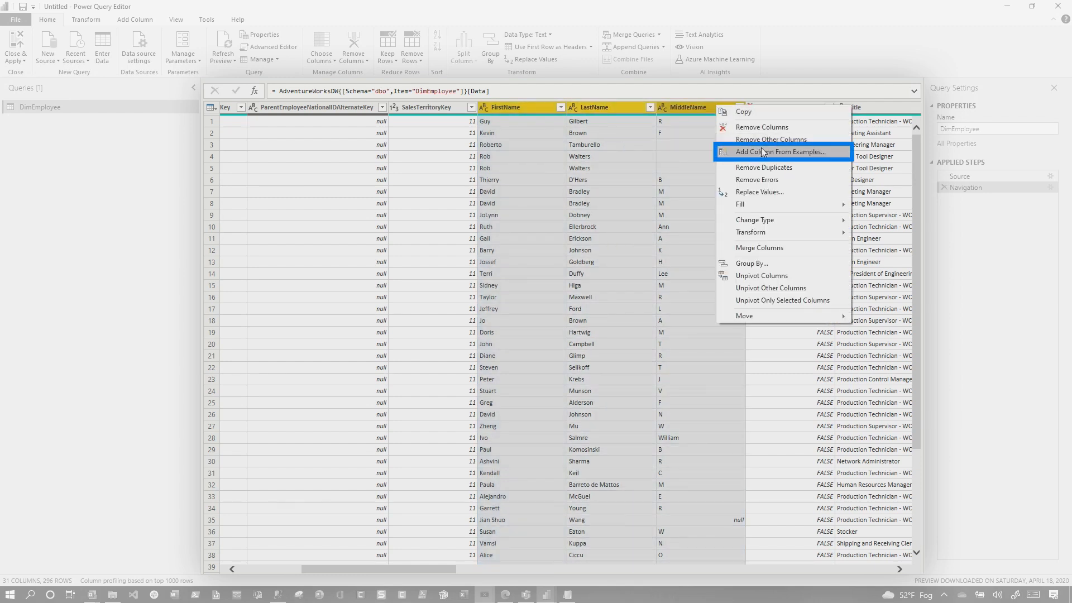
{"action": "left_click", "coordinate": [766, 151]}
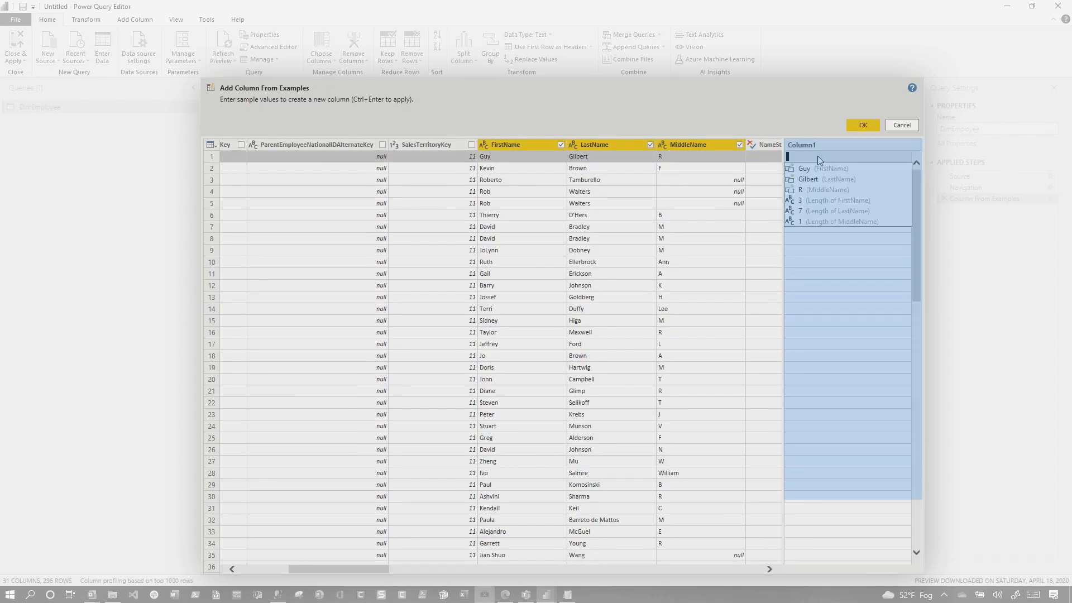
{"action": "type", "text": "Guy R Gilbert"}
{"action": "left_click", "coordinate": [853, 145]}
{"action": "type", "text": "Ful"}
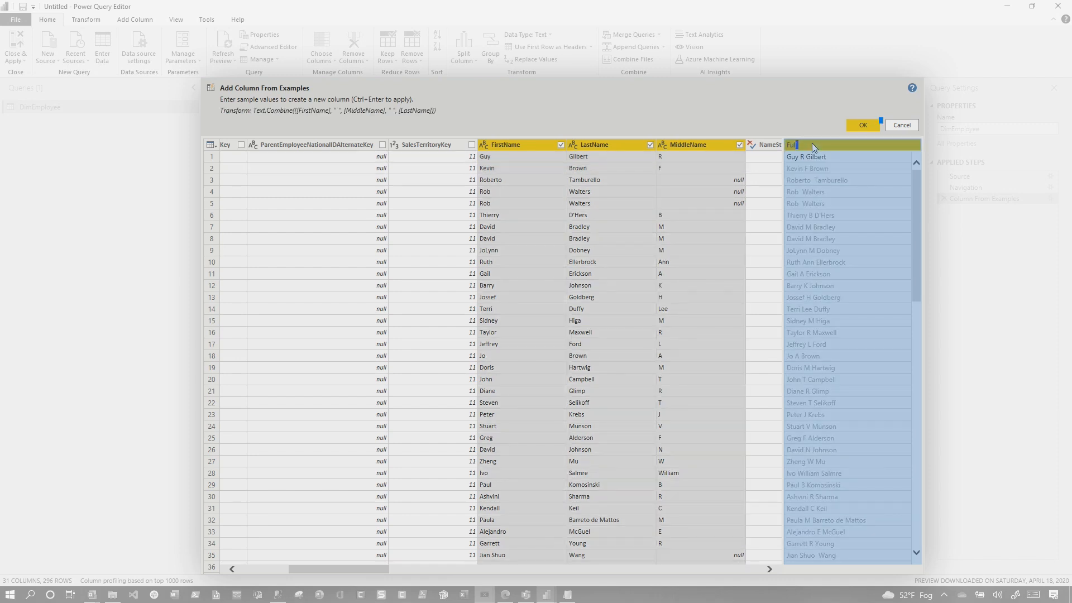
{"action": "left_click", "coordinate": [862, 126]}
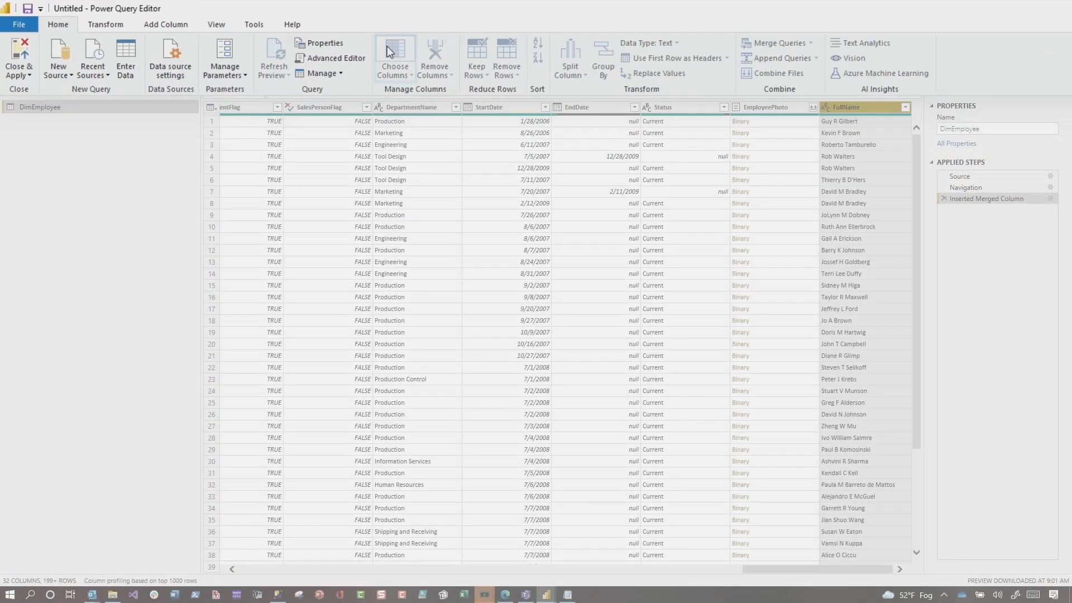
Step: Keep only EmployeeKey, BirthDate, Gender and FullName via Choose Columns
{"action": "left_click", "coordinate": [393, 55]}
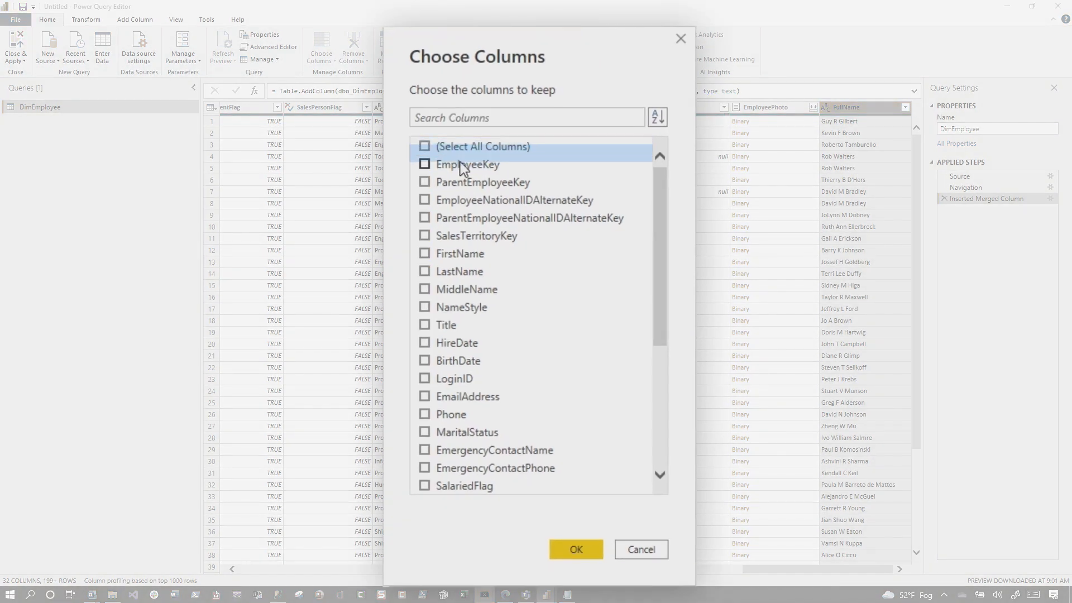
{"action": "left_click", "coordinate": [424, 358]}
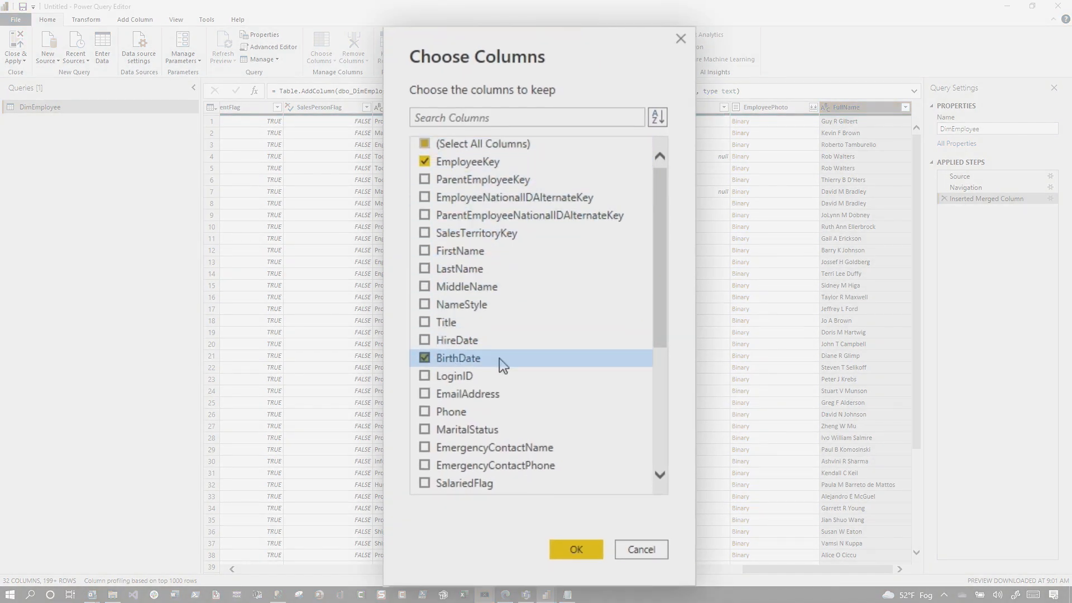
{"action": "scroll", "scroll_direction": "down", "scroll_amount": 3}
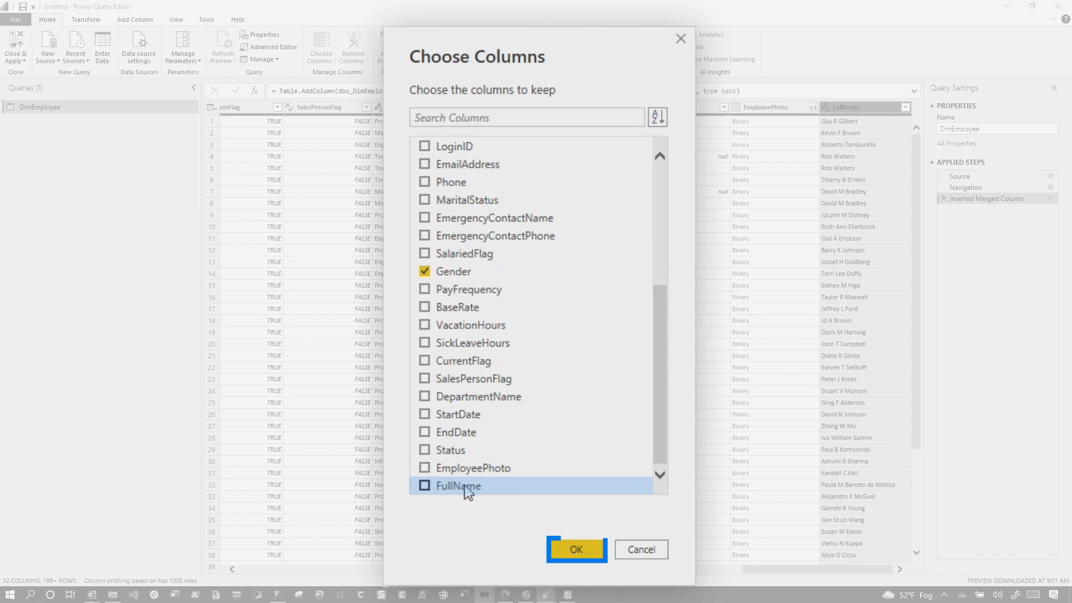
{"action": "left_click", "coordinate": [575, 549]}
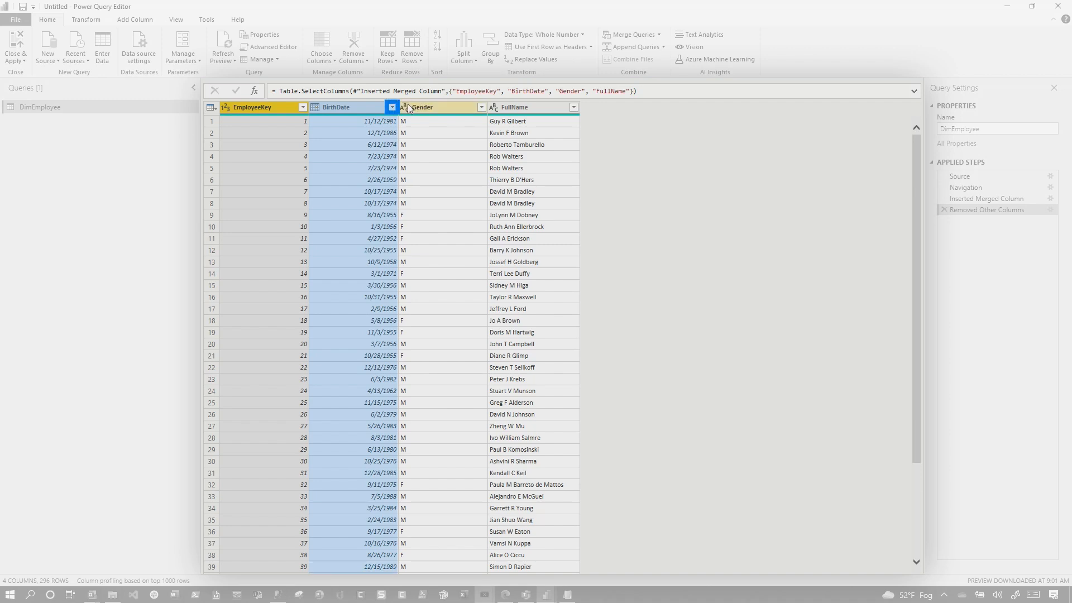
Step: Filter BirthDate to This Year, leaving the DimEmployee preview empty
{"action": "left_click", "coordinate": [392, 107]}
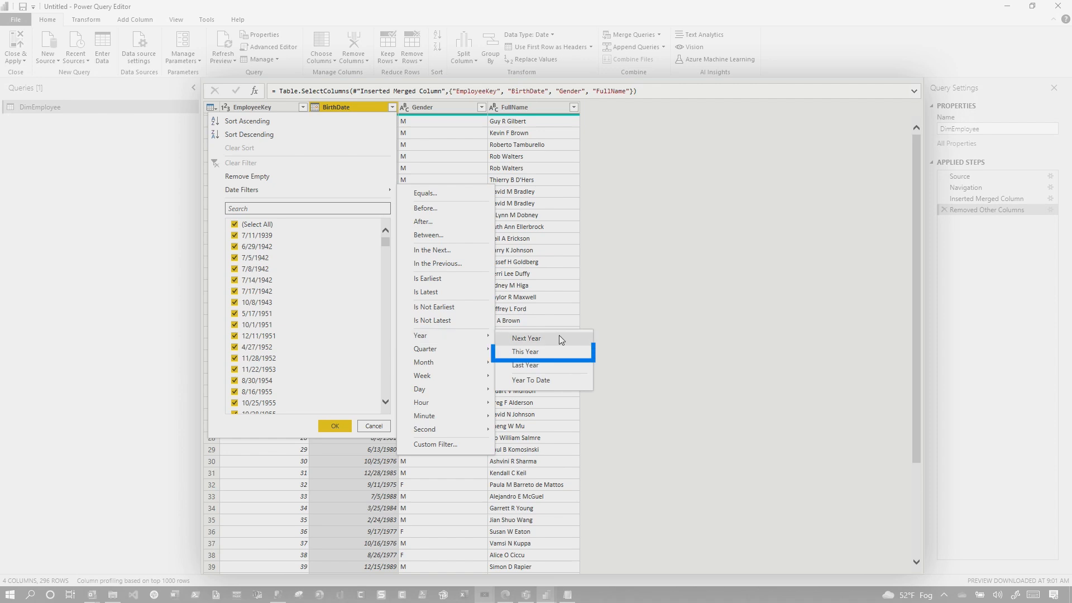
{"action": "left_click", "coordinate": [526, 352]}
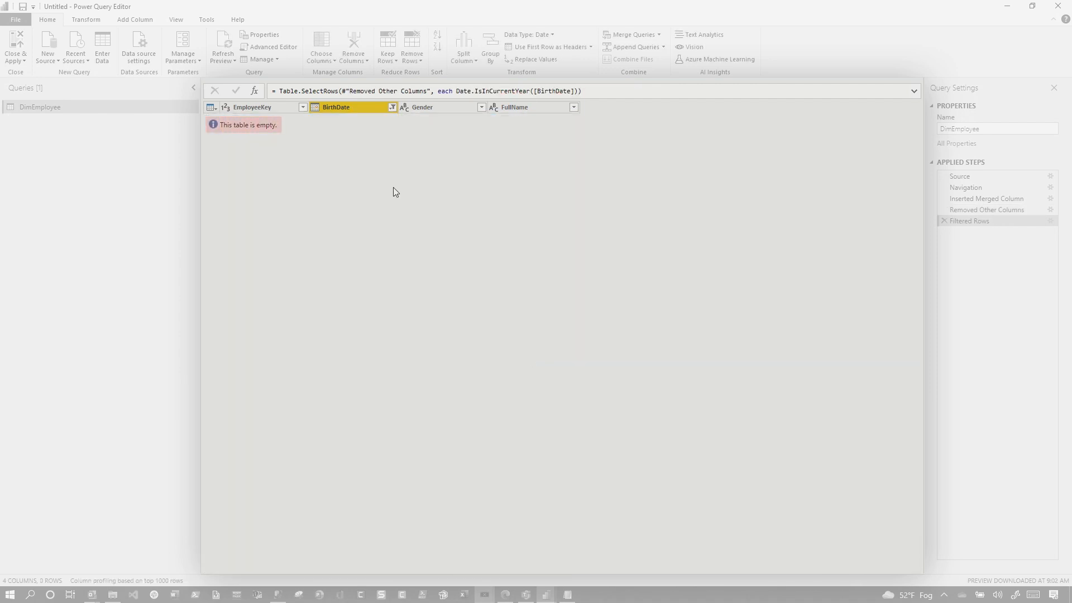
{"action": "left_click", "coordinate": [40, 107]}
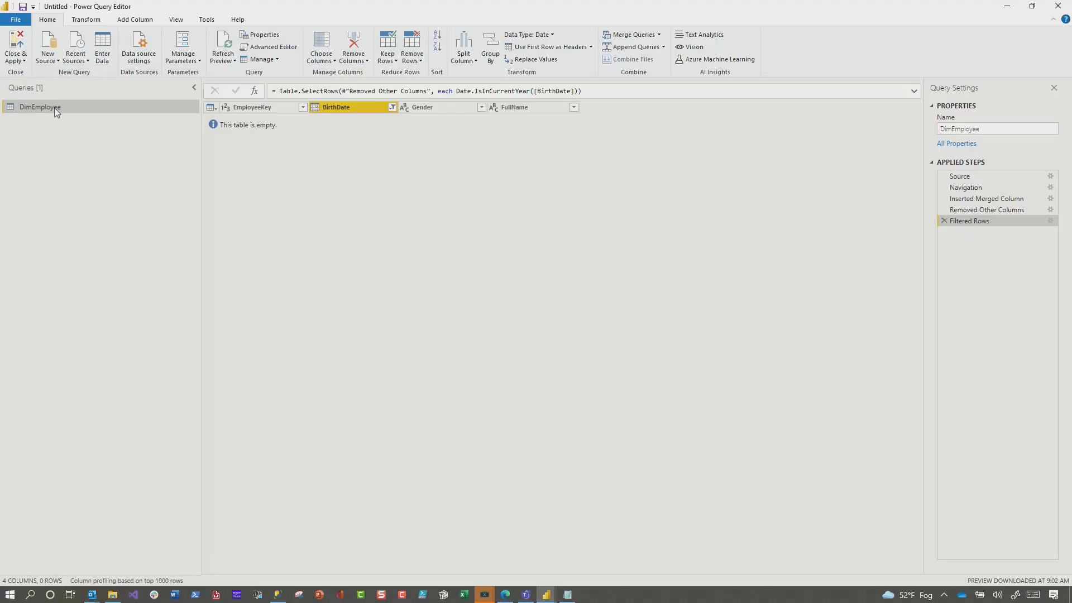
Step: In the Advanced Editor, drop the year filter step so the query ends at #"Removed Other Columns"
{"action": "right_click", "coordinate": [39, 106]}
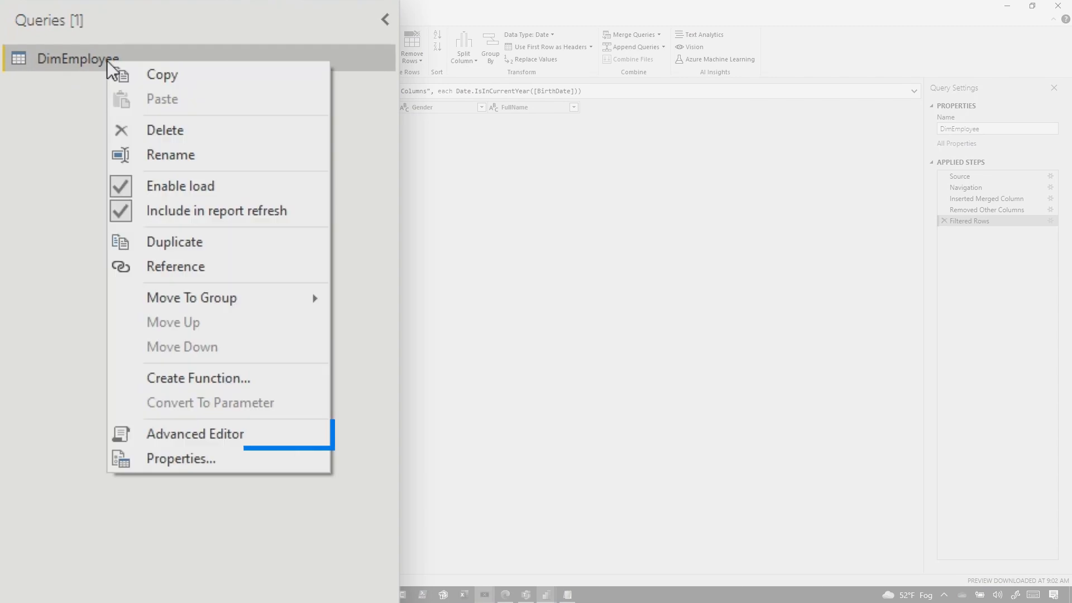
{"action": "left_click", "coordinate": [195, 433]}
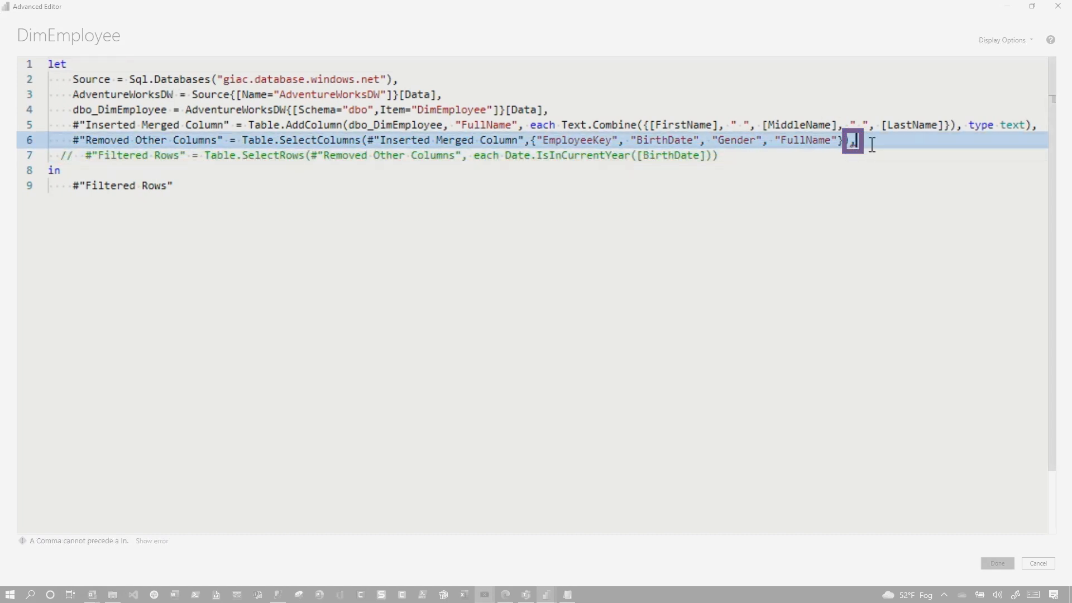
{"action": "key", "text": "Backspace"}
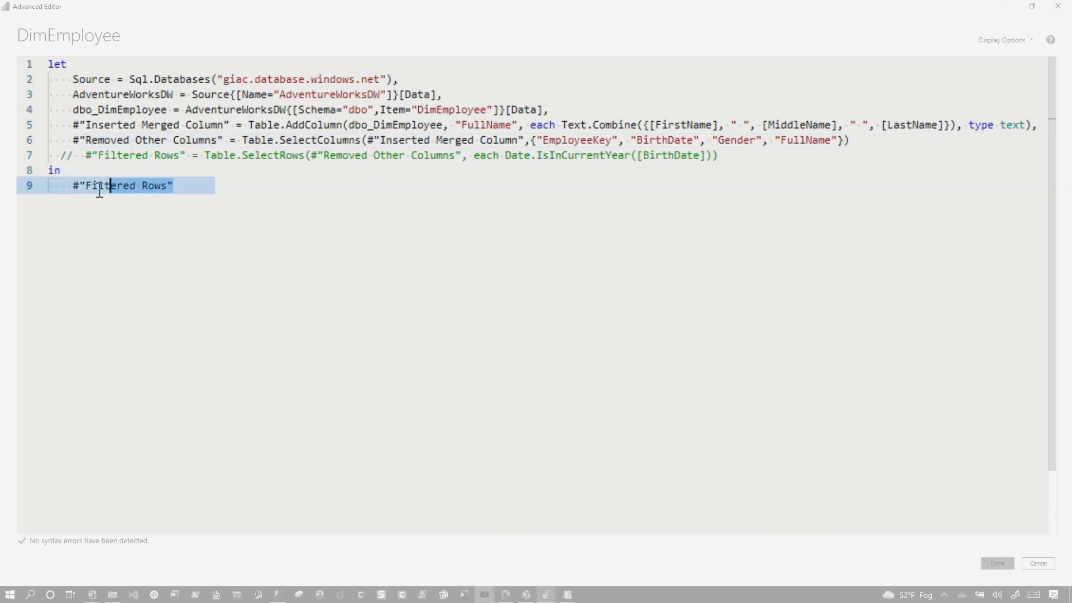
{"action": "type", "text": "#\"Removed Other Columns\""}
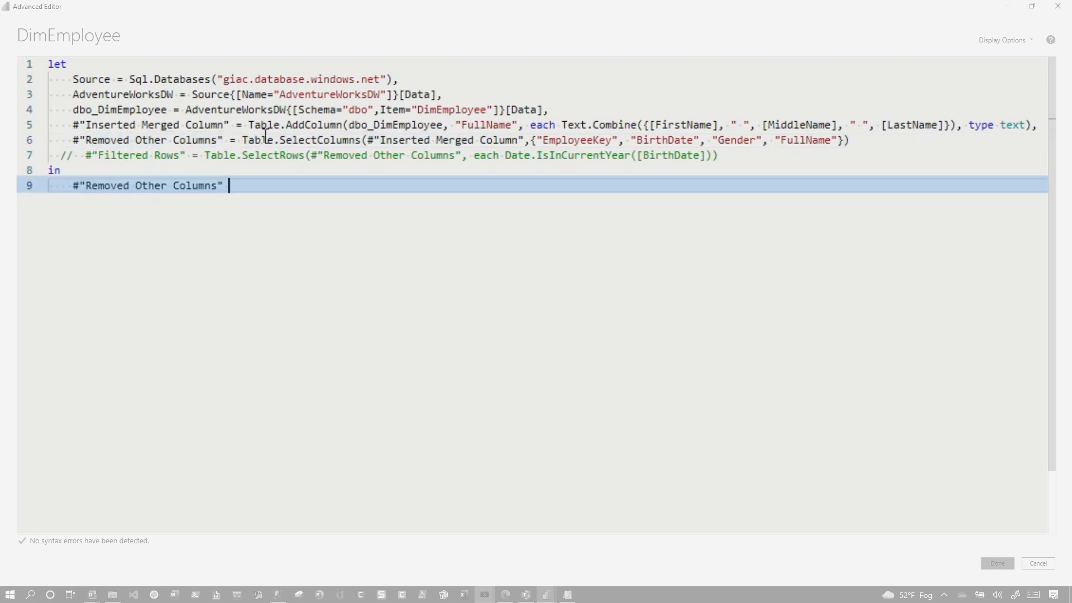
{"action": "left_click", "coordinate": [561, 125]}
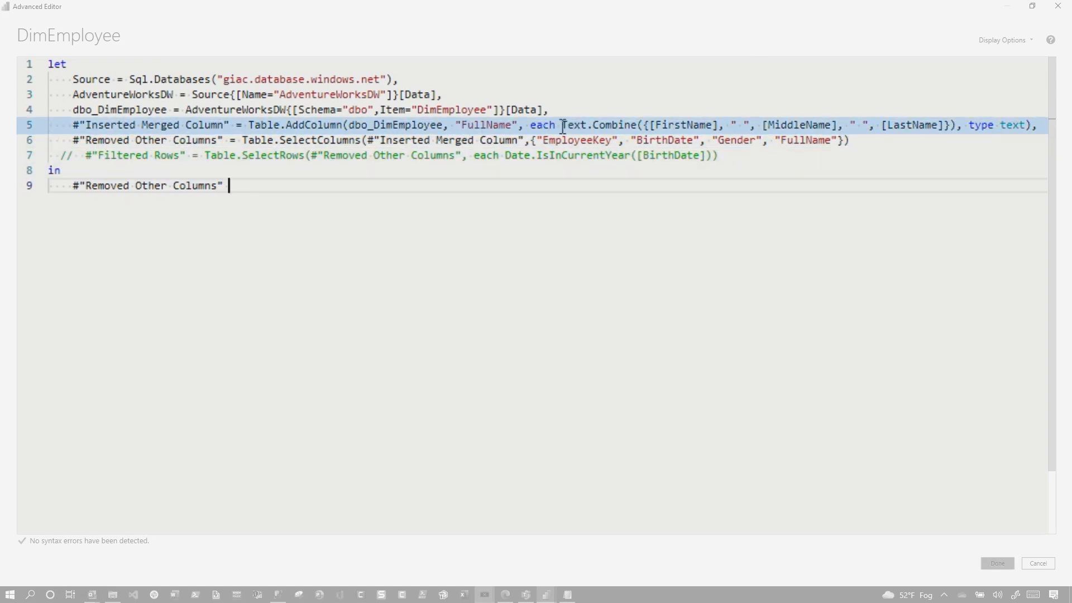
Step: Wrap FullName as if Date.Year([BirthDate]) = 1974 then Text.Combine(...) else null and apply it
{"action": "left_click", "coordinate": [964, 125]}
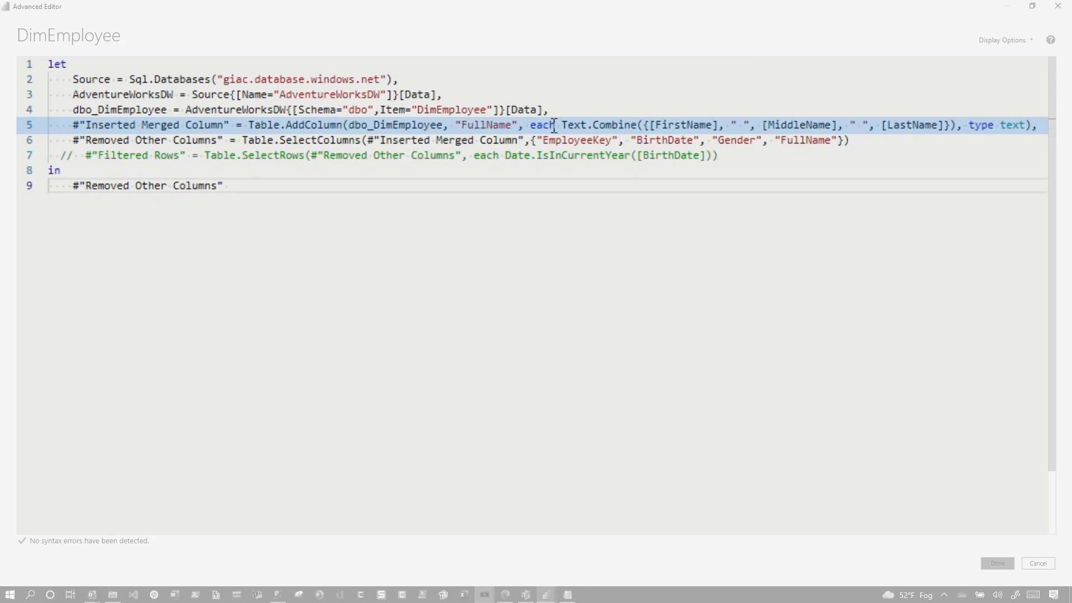
{"action": "type", "text": "if year = 174 then"}
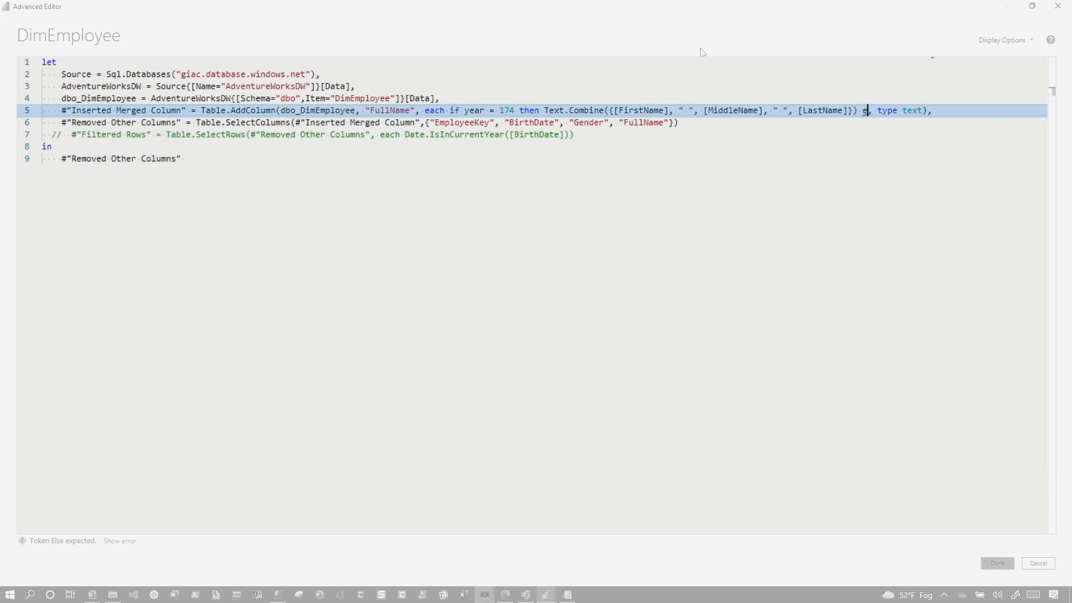
{"action": "type", "text": "lse null"}
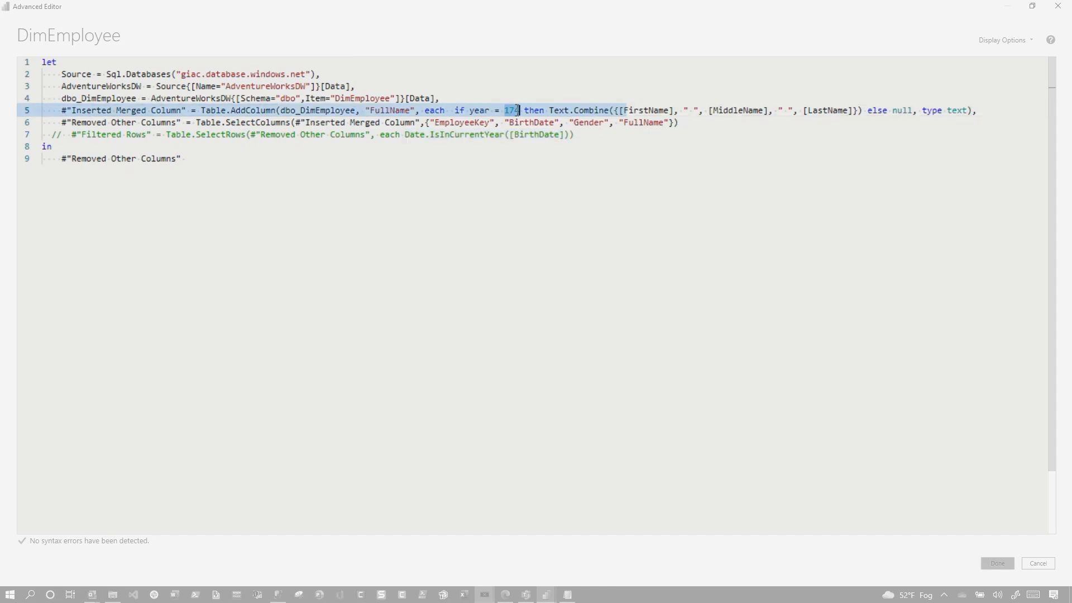
{"action": "mouse_move", "coordinate": [579, 110]}
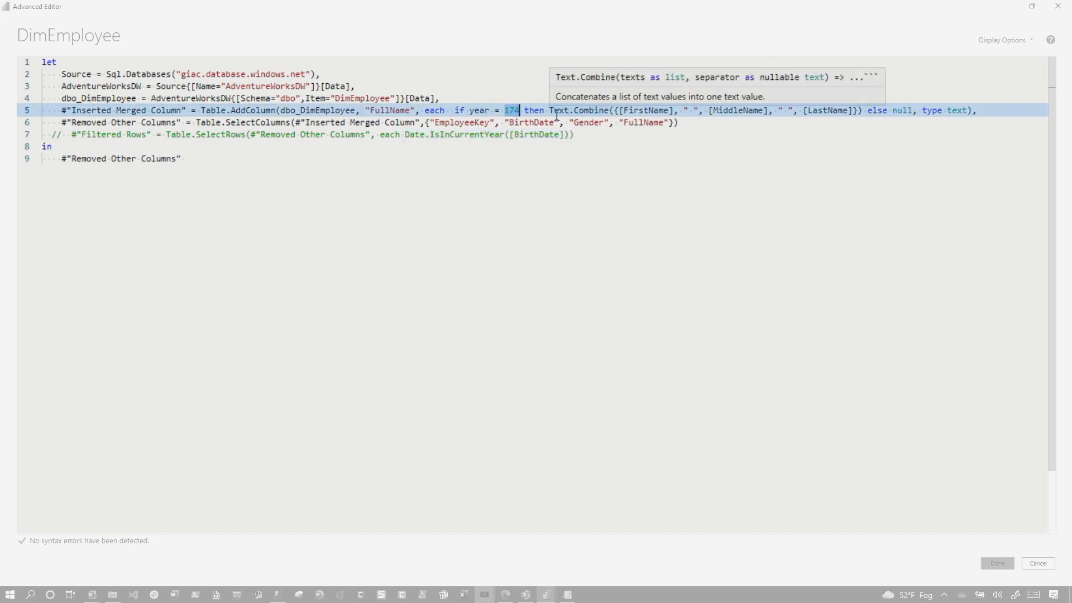
{"action": "type", "text": "Date.IsInCurrentYear([BirthDate]) ="}
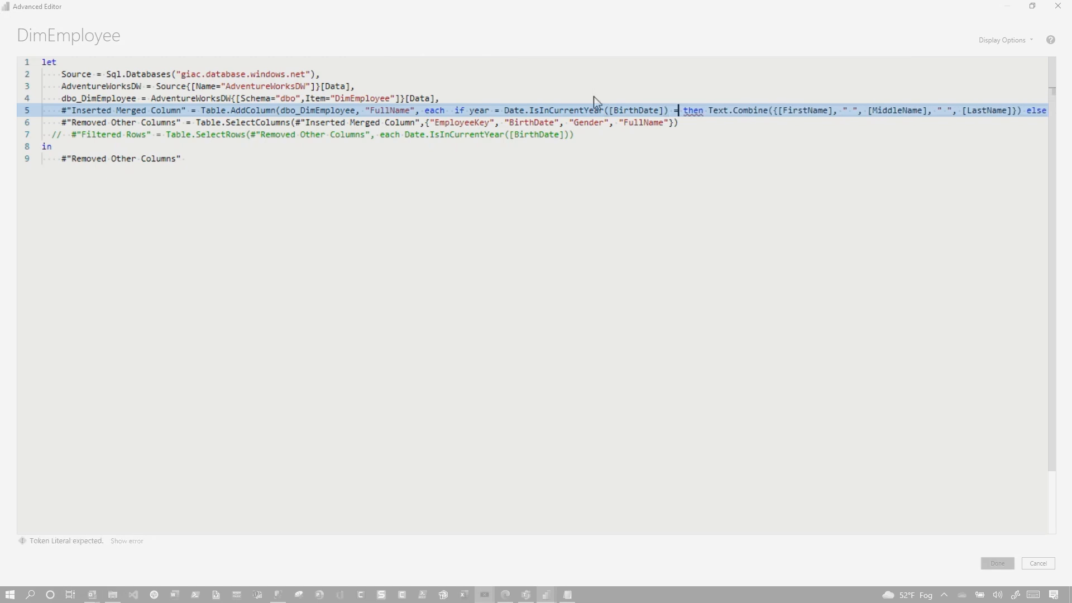
{"action": "type", "text": "1974"}
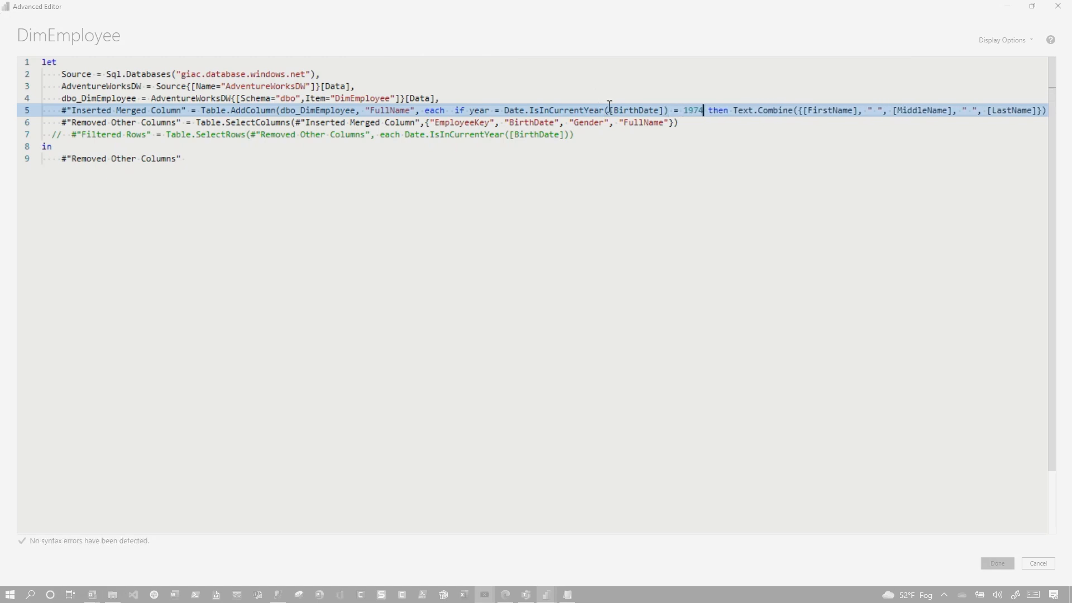
{"action": "mouse_move", "coordinate": [638, 71]}
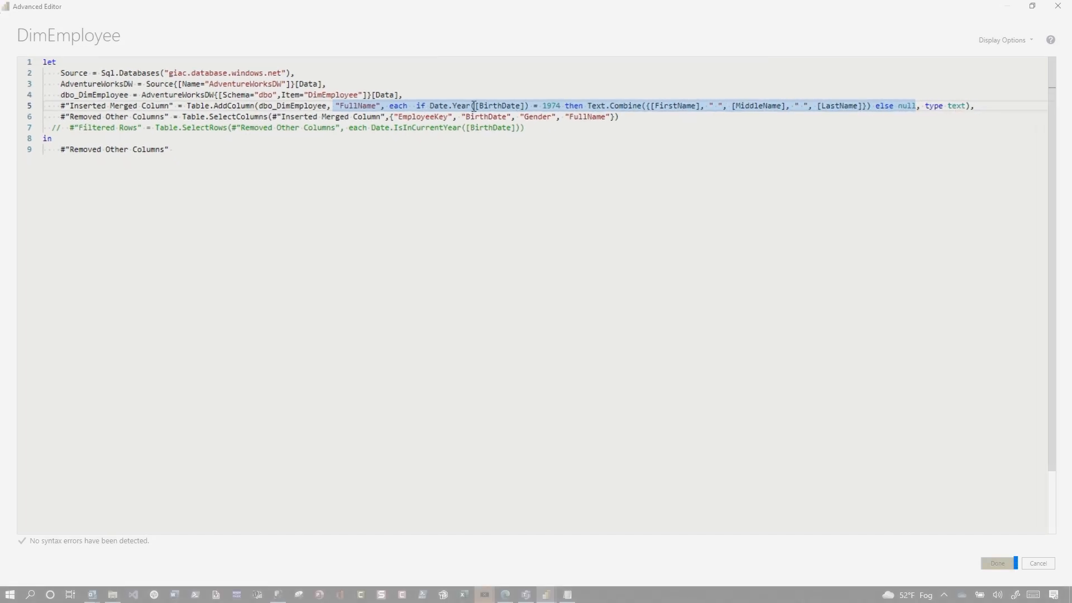
{"action": "left_click", "coordinate": [996, 563]}
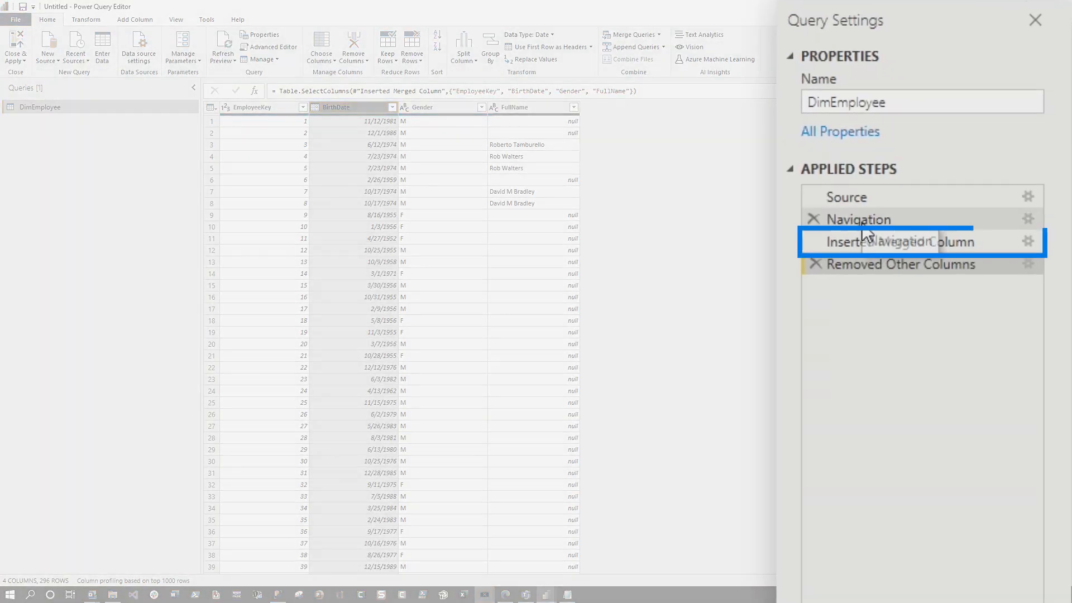
Step: View the native SQL of Removed Other Columns, review the datepart CASE, and close it
{"action": "right_click", "coordinate": [899, 241]}
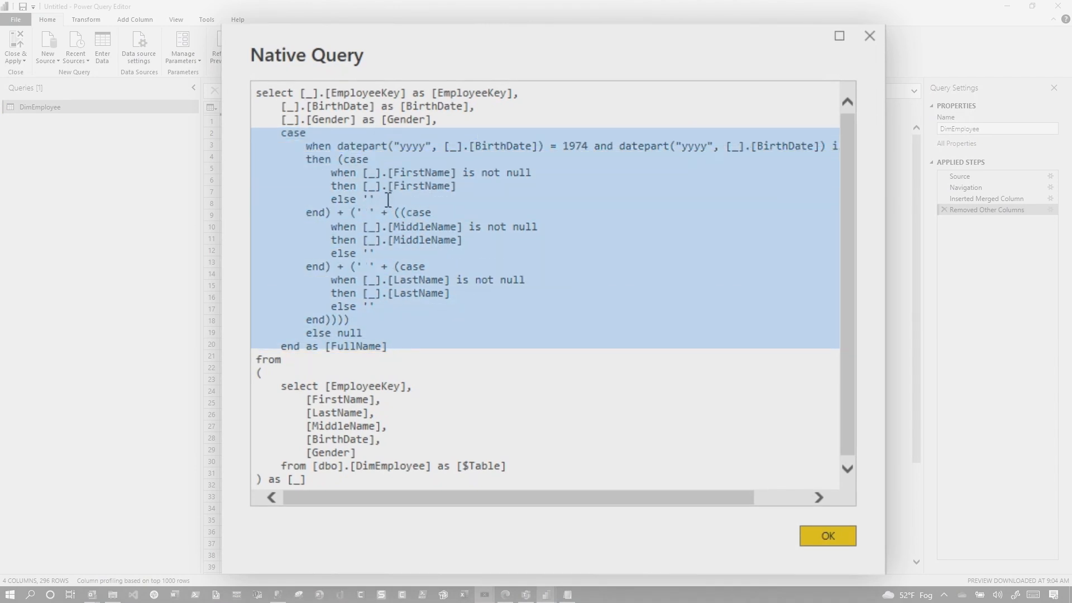
{"action": "left_click", "coordinate": [361, 186]}
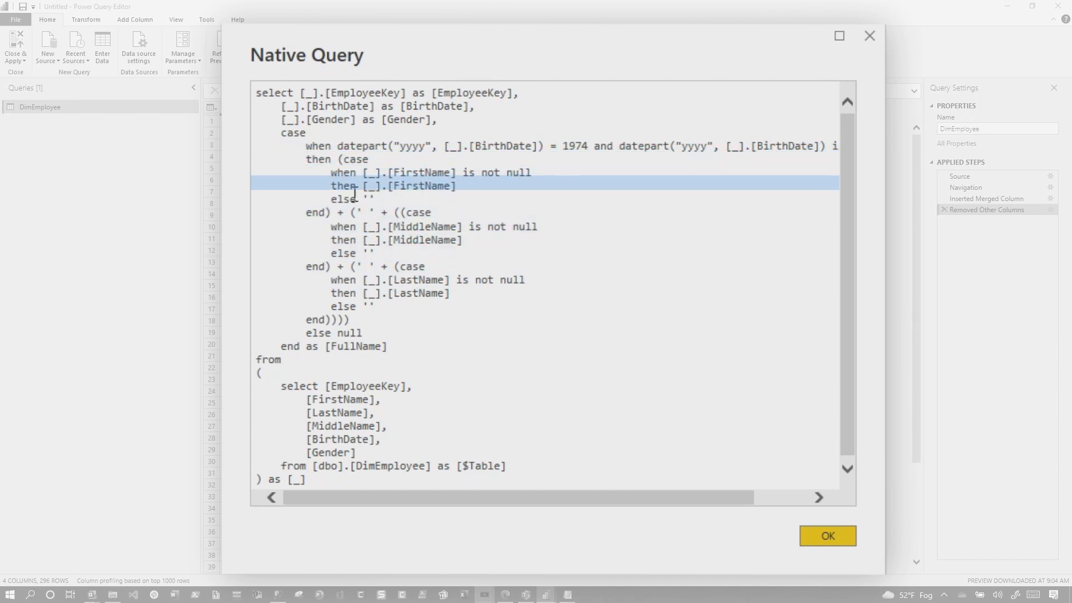
{"action": "left_click", "coordinate": [352, 199]}
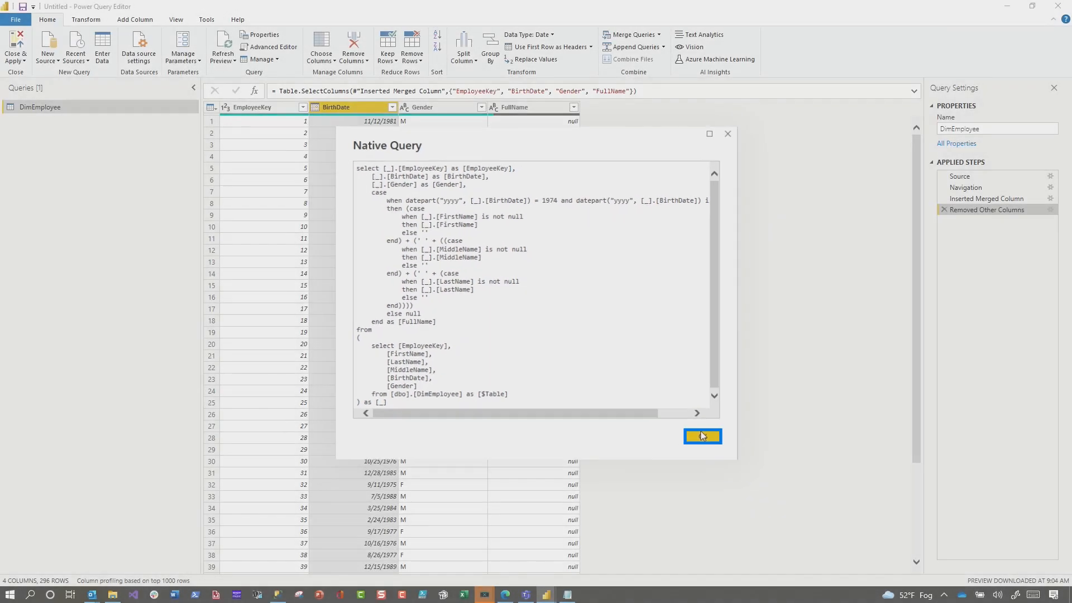
{"action": "left_click", "coordinate": [702, 437]}
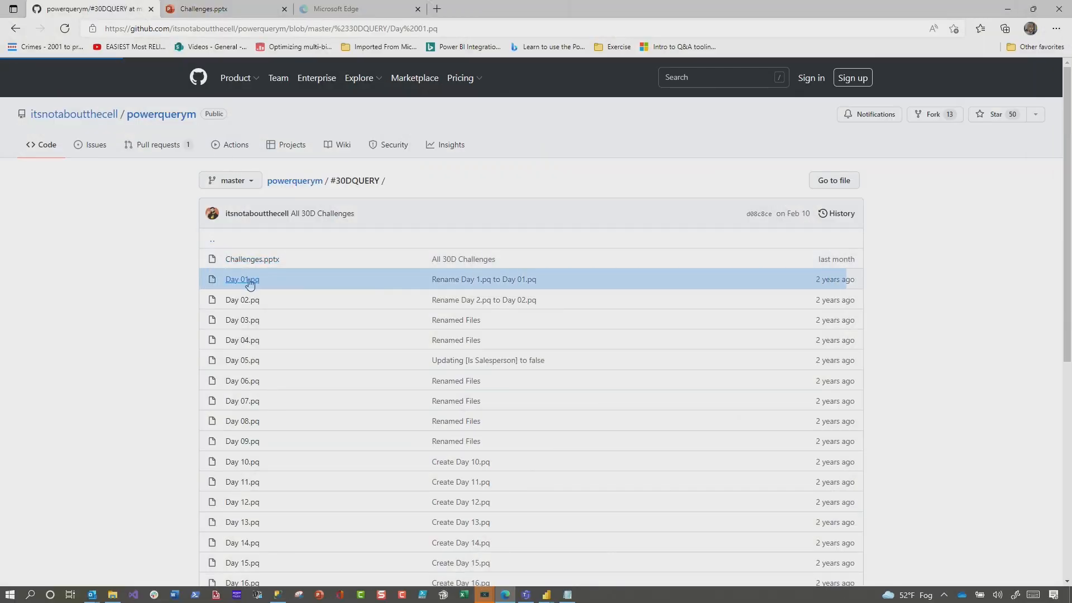
Step: Open the Day 01.pq reference solution file in the #30DQUERY folder
{"action": "left_click", "coordinate": [241, 279]}
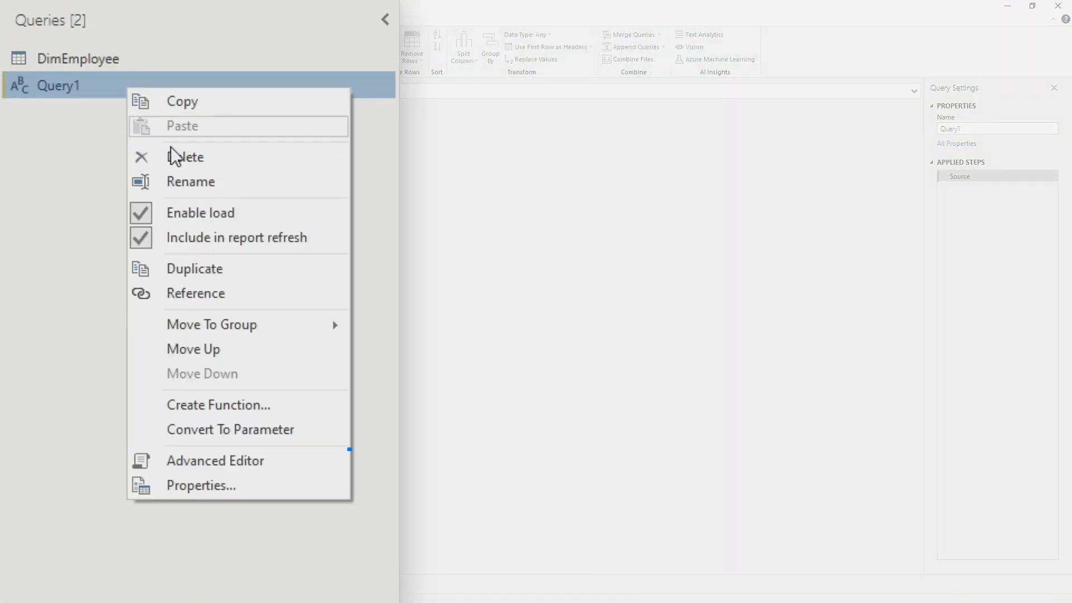
Step: Load Query1's reference M code and confirm its FullName list holds only 1974 births
{"action": "left_click", "coordinate": [215, 460]}
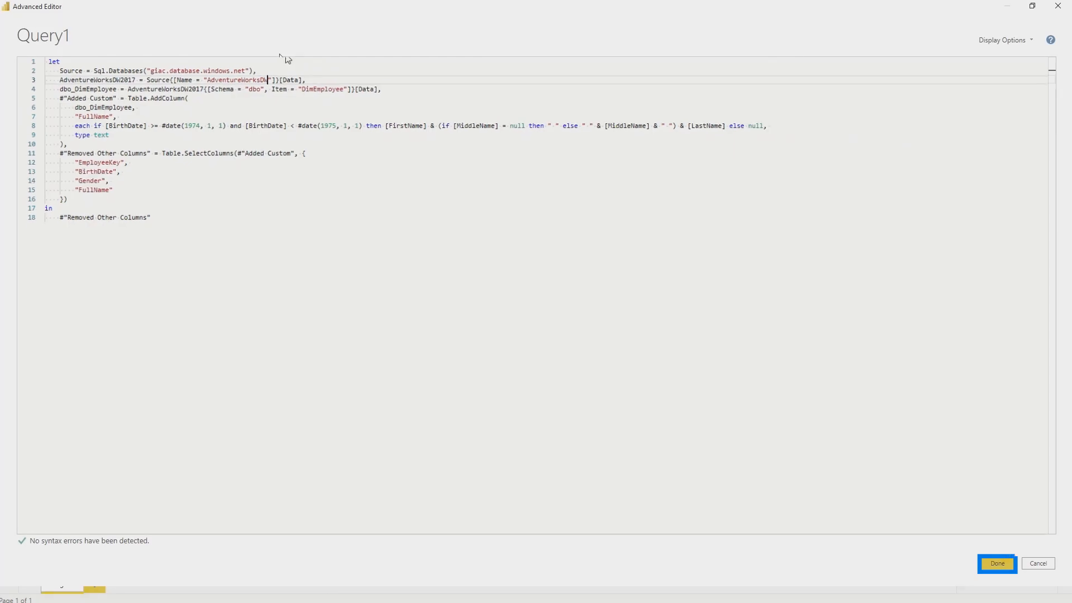
{"action": "left_click", "coordinate": [996, 564]}
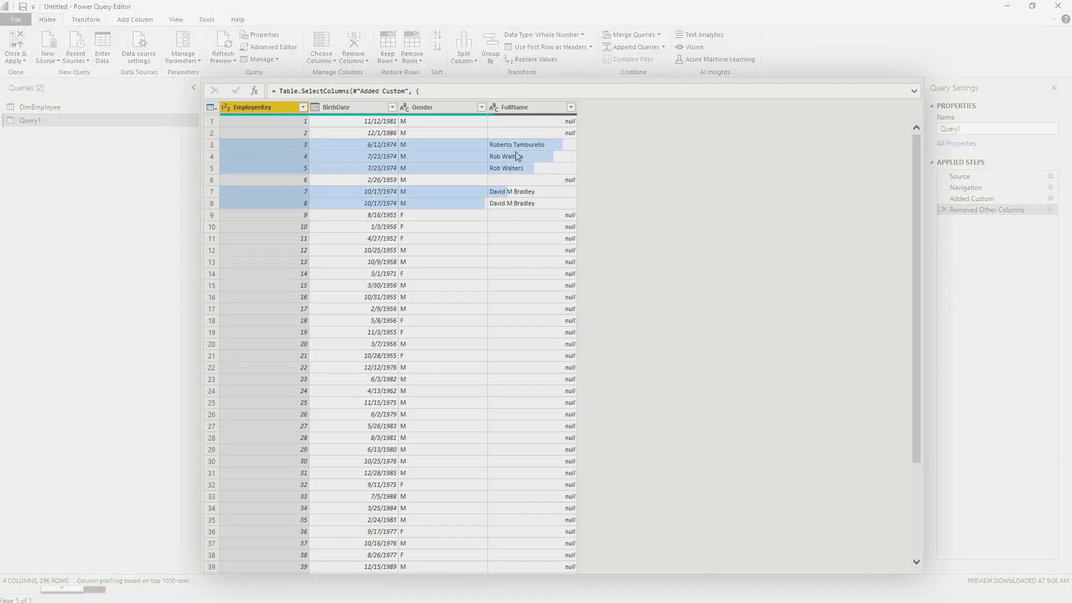
{"action": "left_click", "coordinate": [570, 107]}
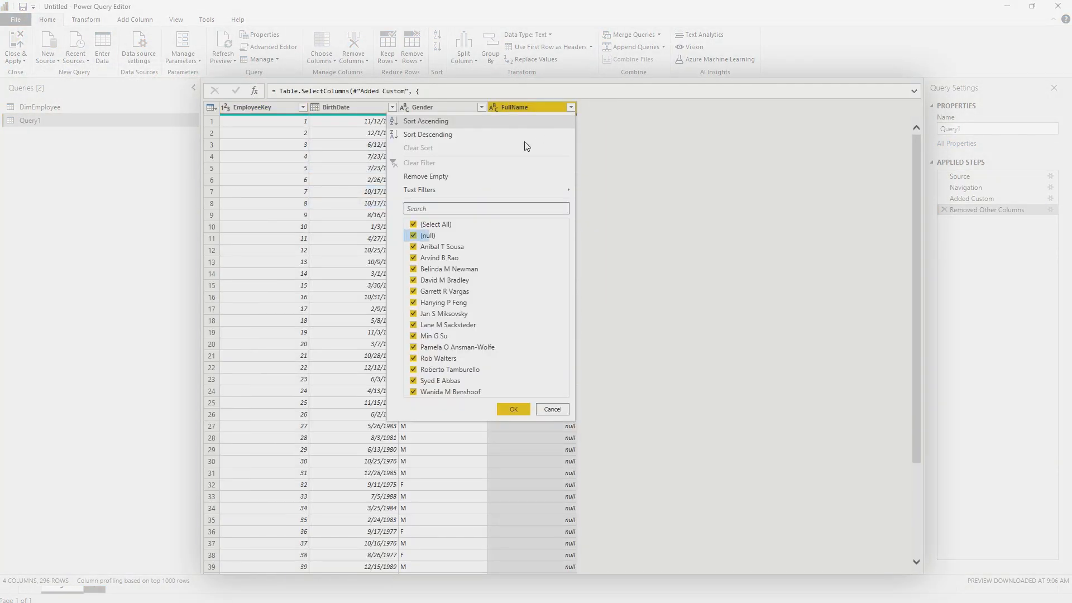
{"action": "left_click", "coordinate": [414, 235]}
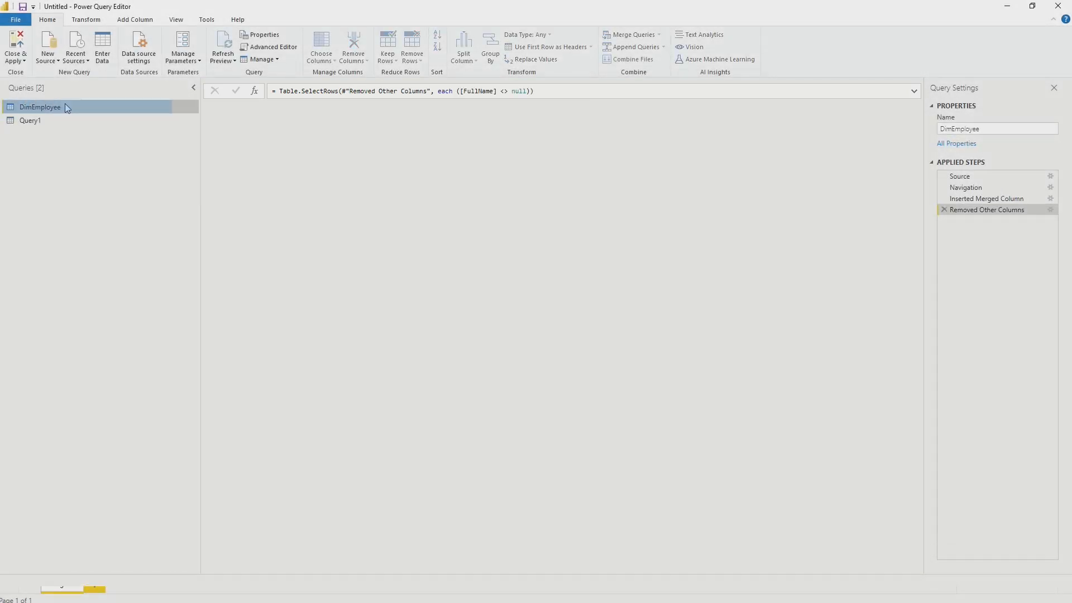
Step: Check DimEmployee's FullName values against the reference, then switch to Query1
{"action": "left_click", "coordinate": [573, 107]}
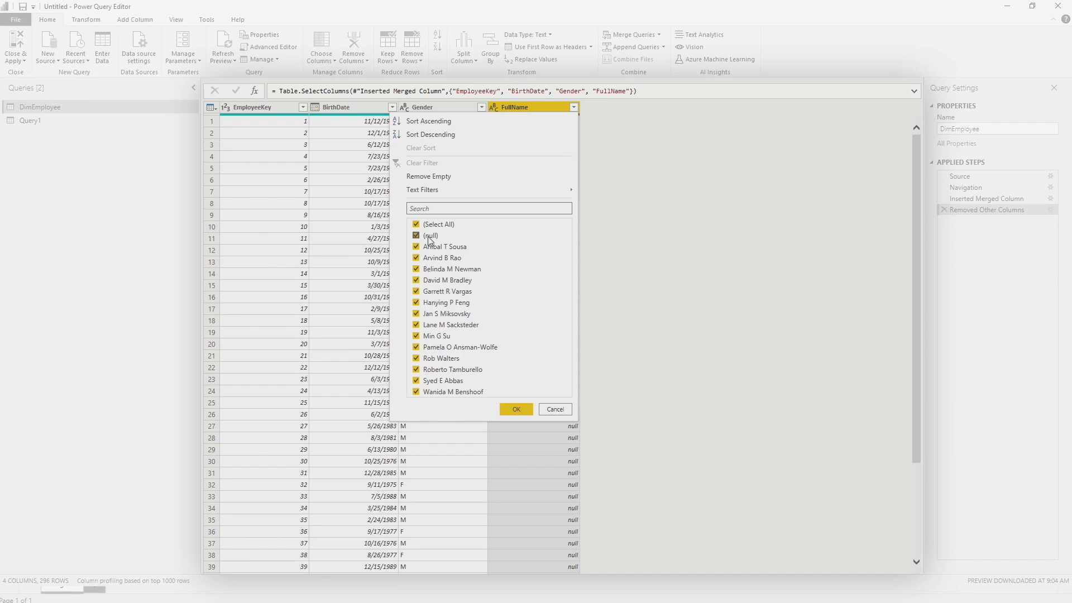
{"action": "left_click", "coordinate": [515, 409]}
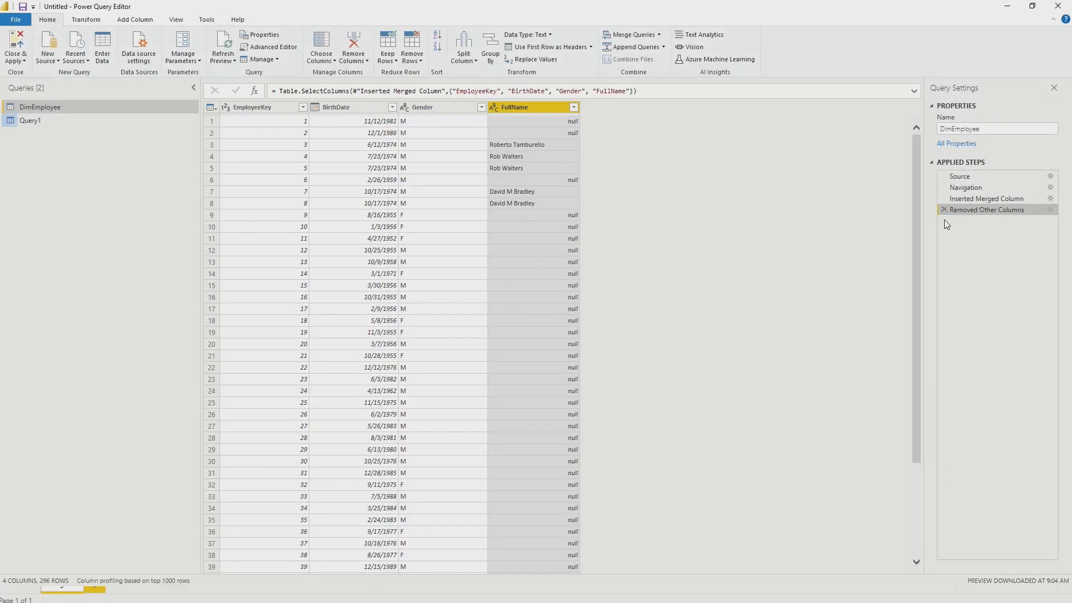
{"action": "left_click", "coordinate": [30, 120]}
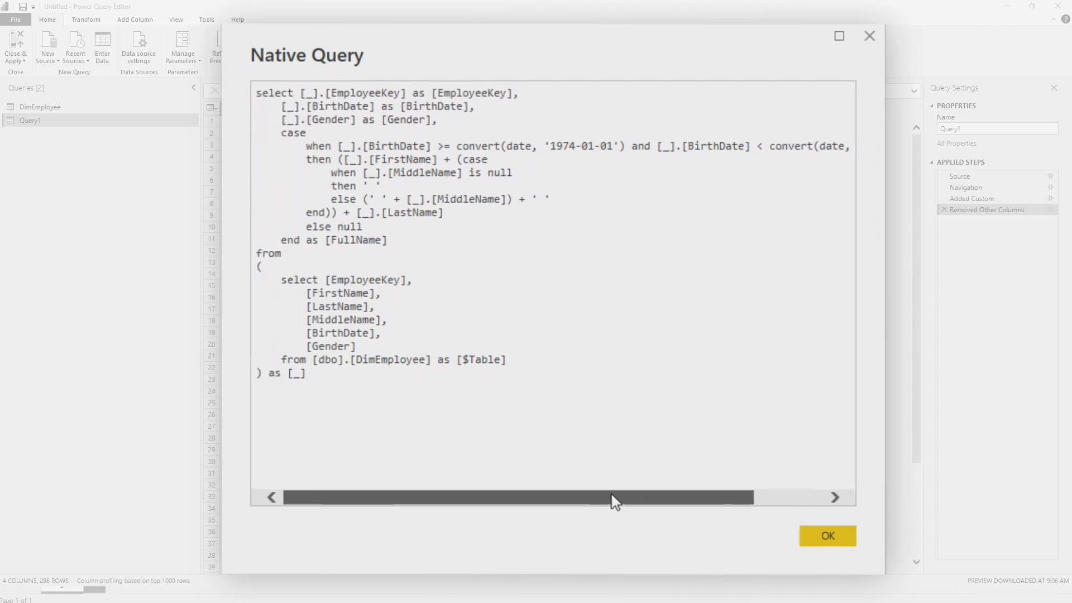
Step: Review Query1's M code in the Advanced Editor and cancel without changes
{"action": "right_click", "coordinate": [30, 121]}
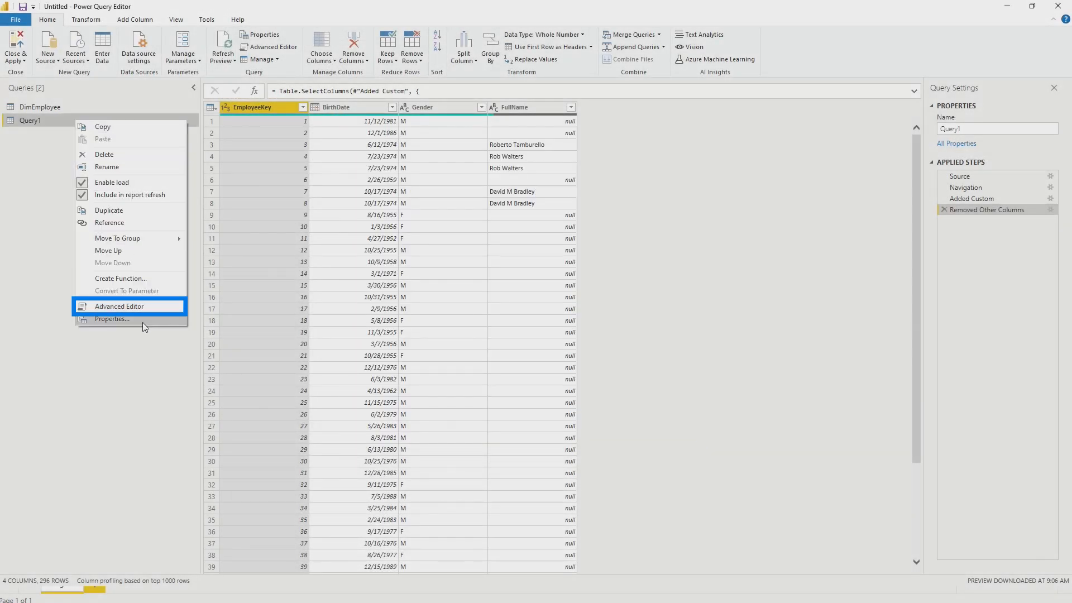
{"action": "left_click", "coordinate": [119, 306]}
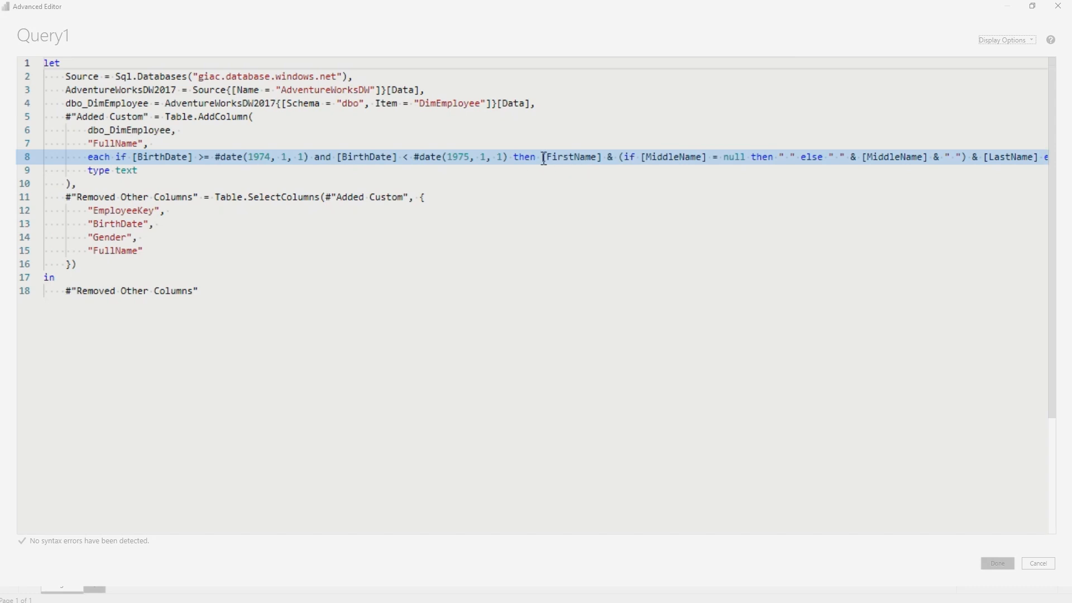
{"action": "mouse_move", "coordinate": [592, 147]}
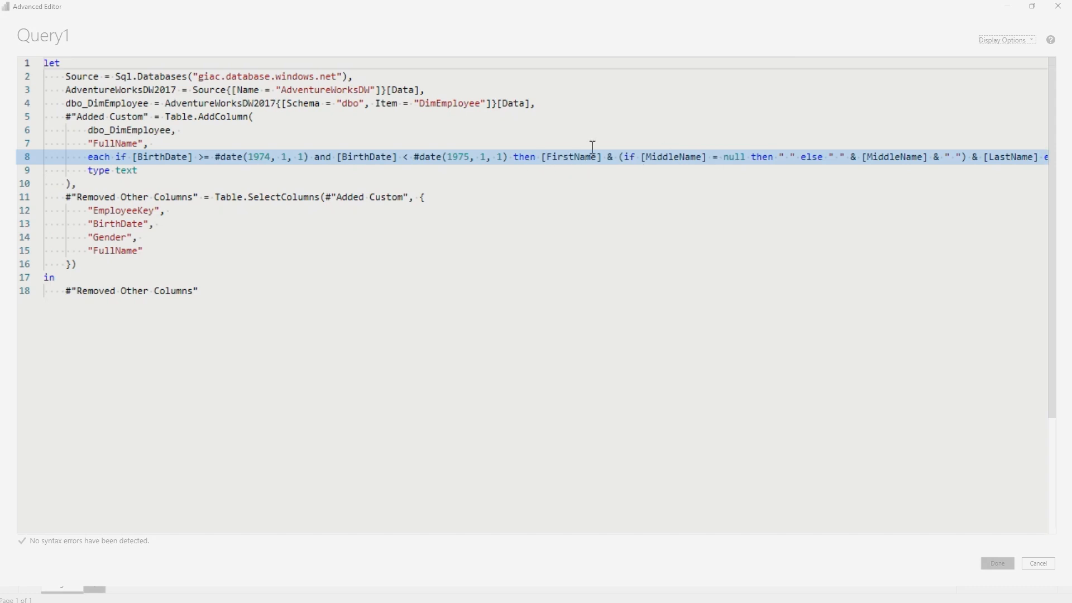
{"action": "mouse_move", "coordinate": [657, 149]}
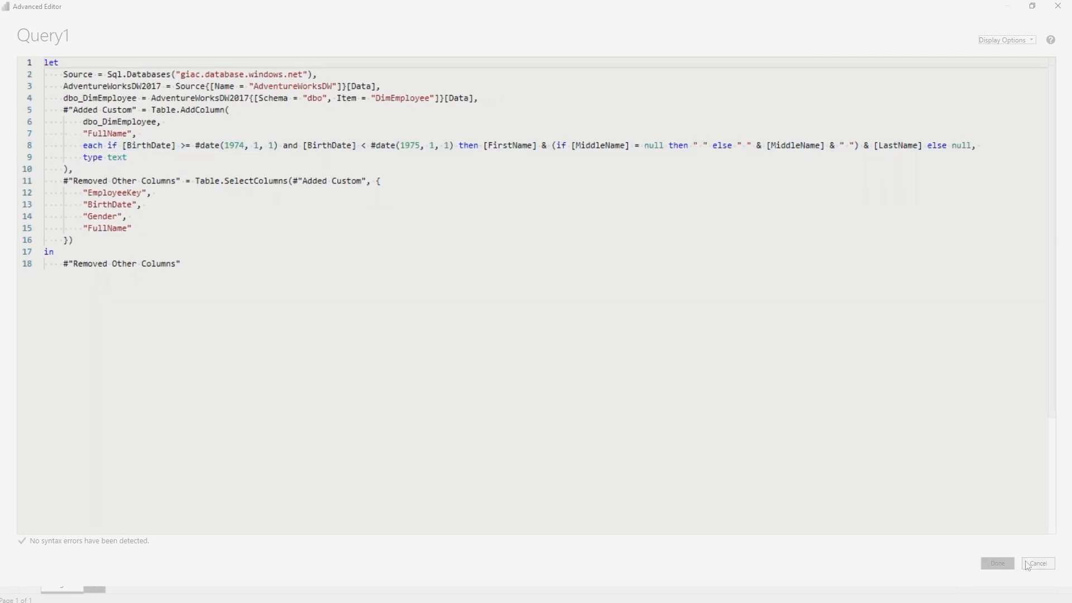
{"action": "left_click", "coordinate": [997, 563]}
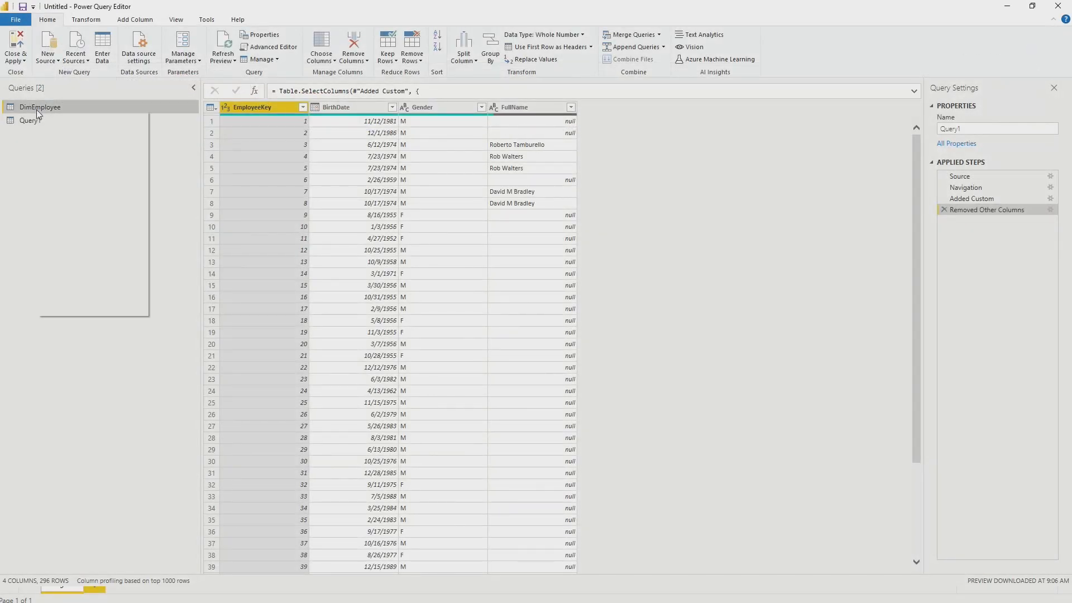
Step: Return to DimEmployee and inspect its native SQL, highlighting the null checks on each name part
{"action": "left_click", "coordinate": [269, 47]}
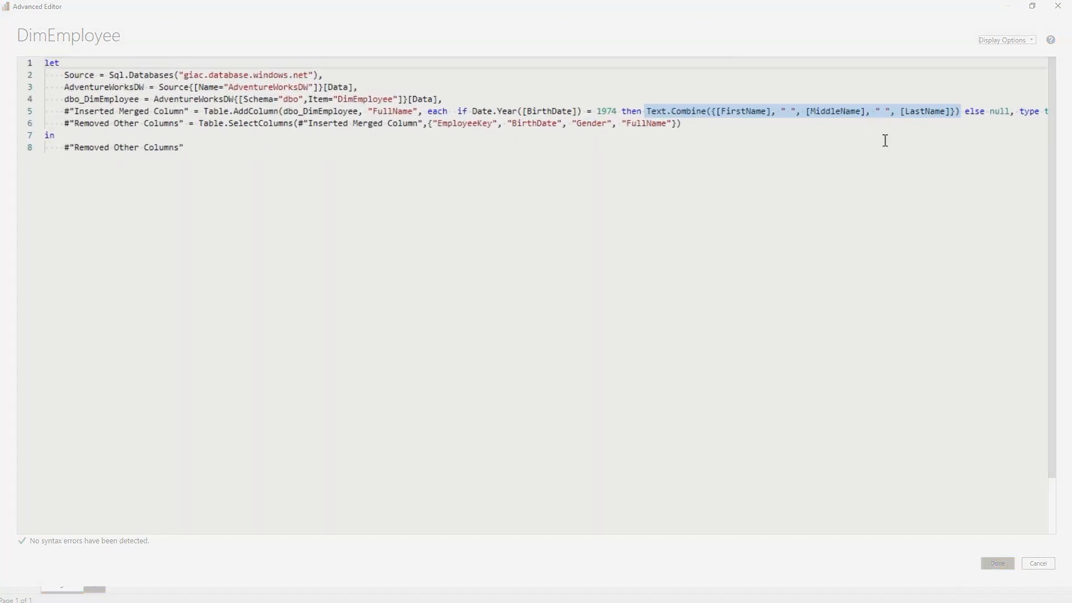
{"action": "left_click", "coordinate": [996, 563]}
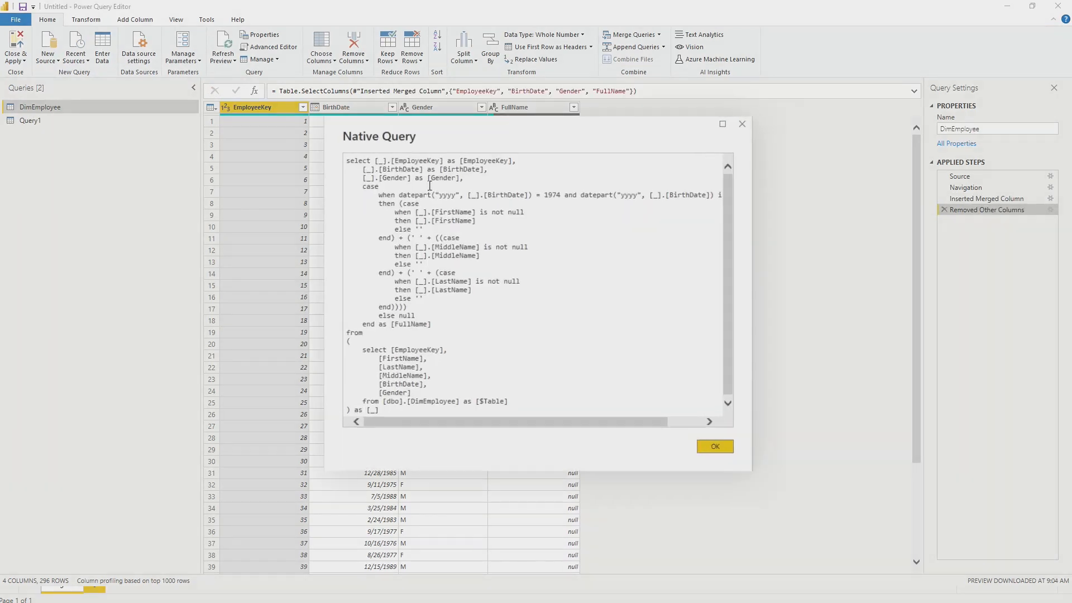
{"action": "left_click", "coordinate": [723, 124]}
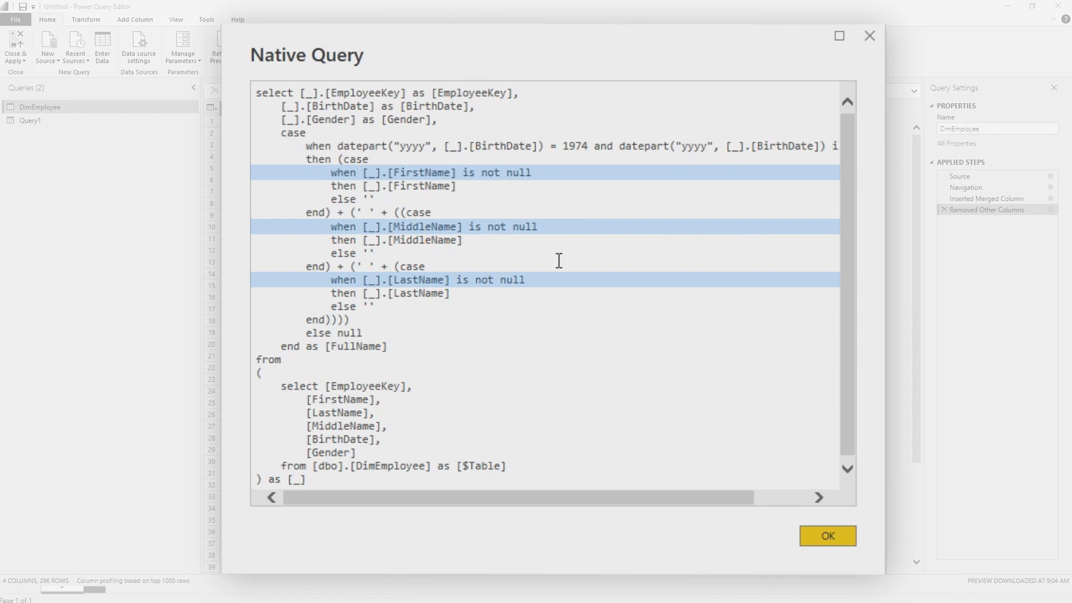
{"action": "left_click", "coordinate": [691, 381]}
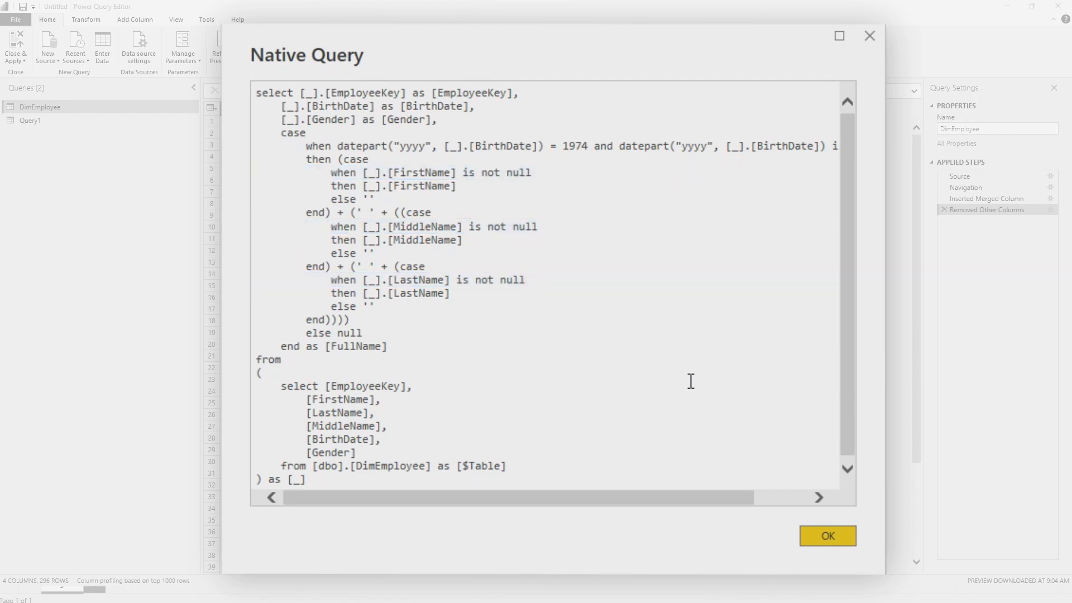